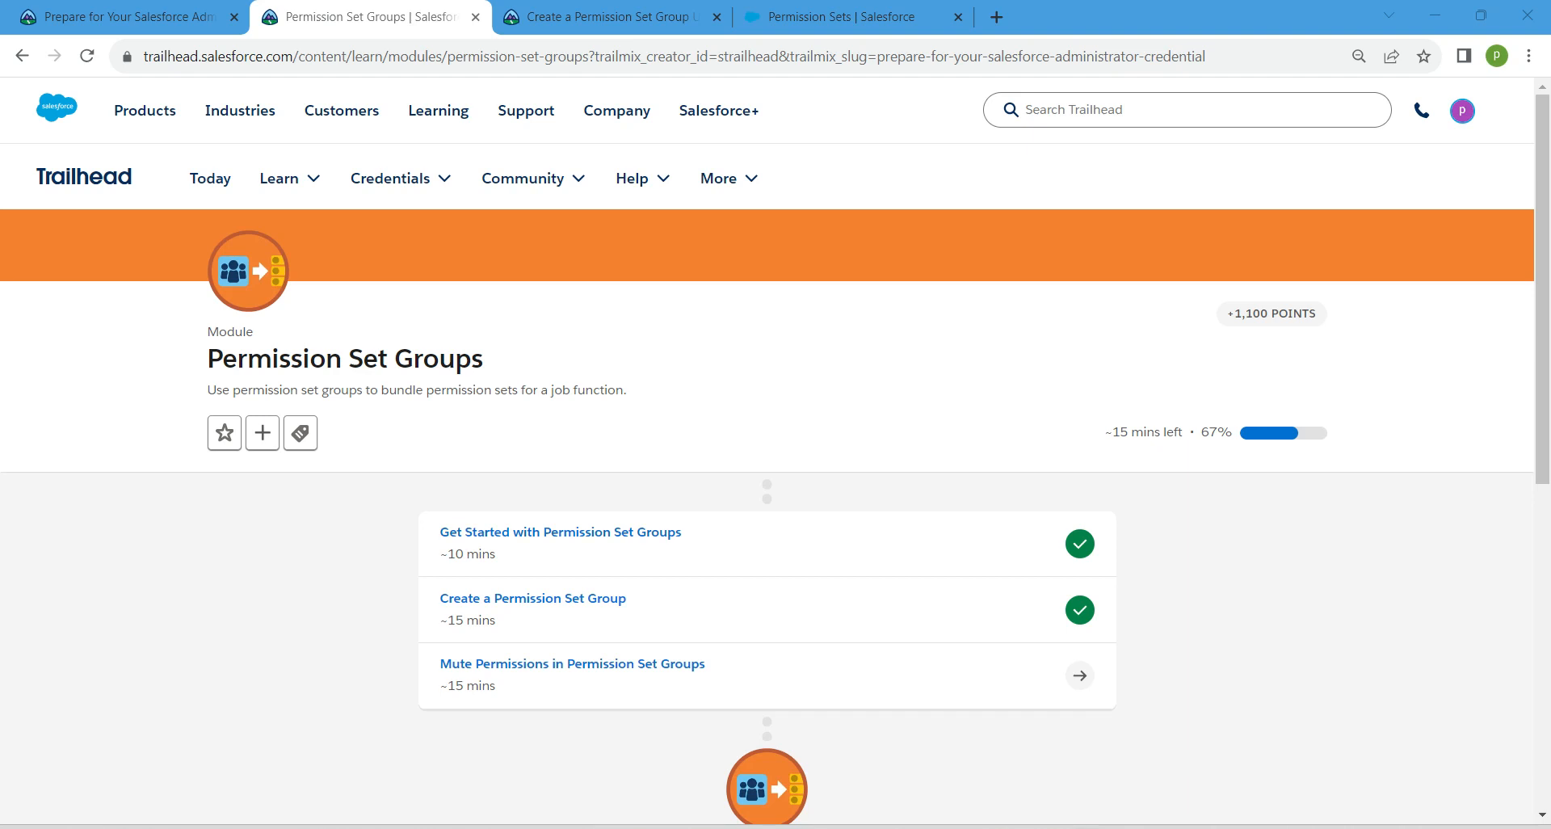
Open the Mute Permissions in Permission Set Groups unit from the module page.
{"action": "double_click", "coordinate": [377, 359]}
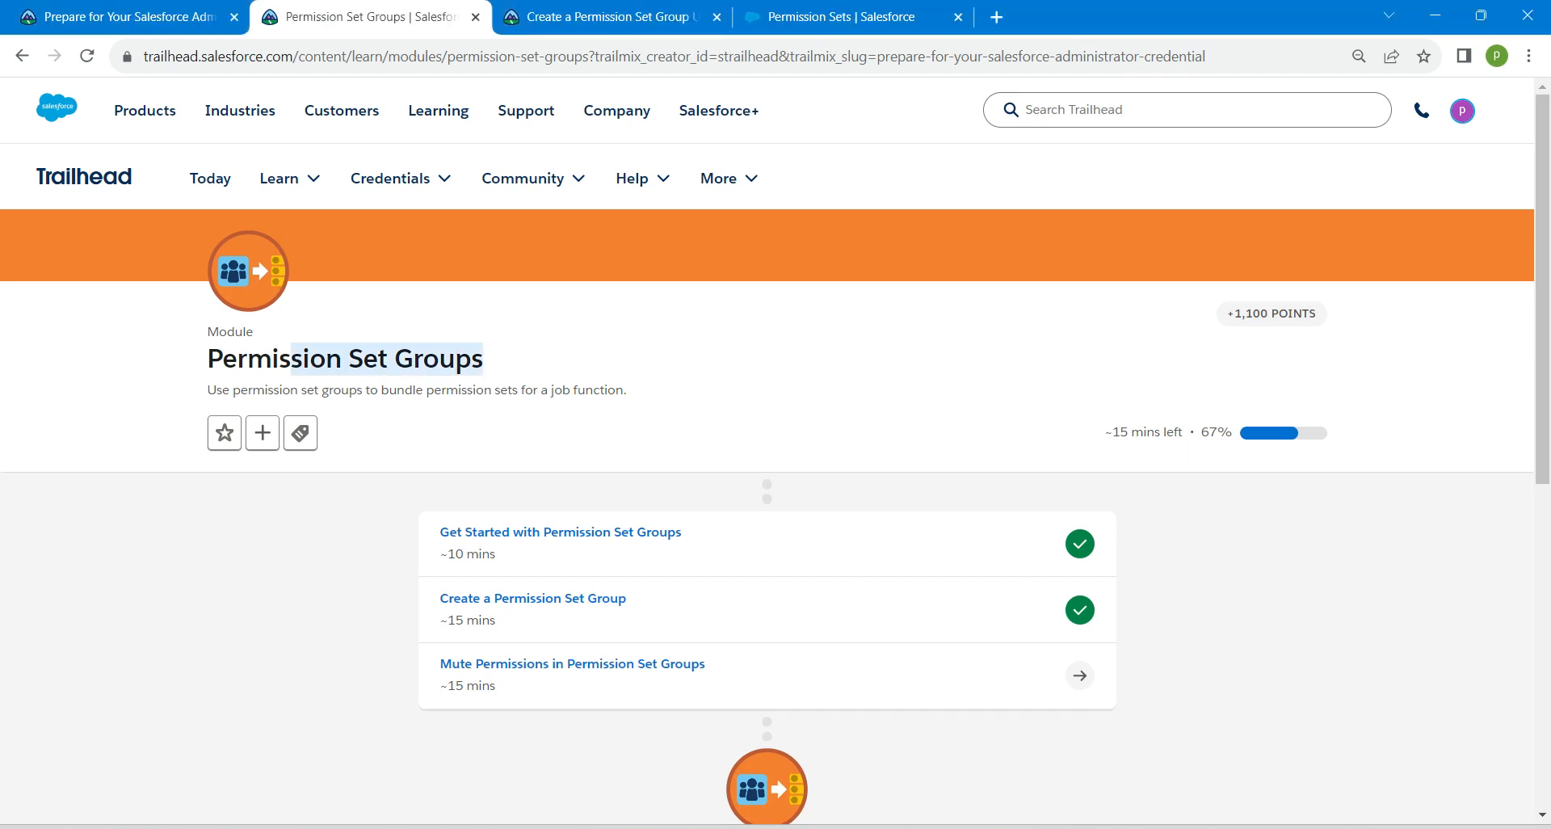
{"action": "mouse_move", "coordinate": [572, 663]}
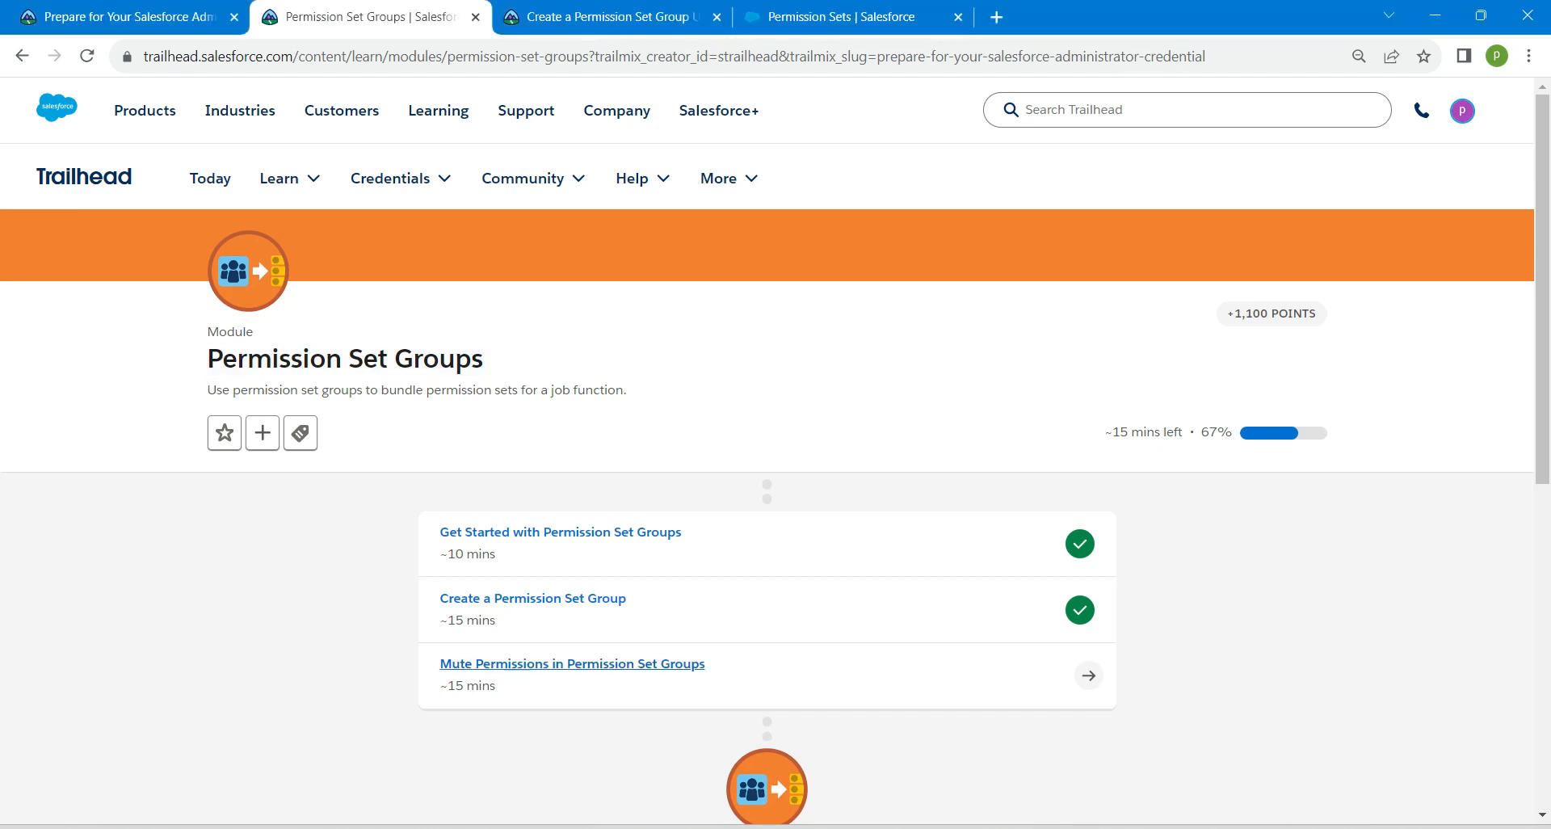
{"action": "mouse_move", "coordinate": [572, 664]}
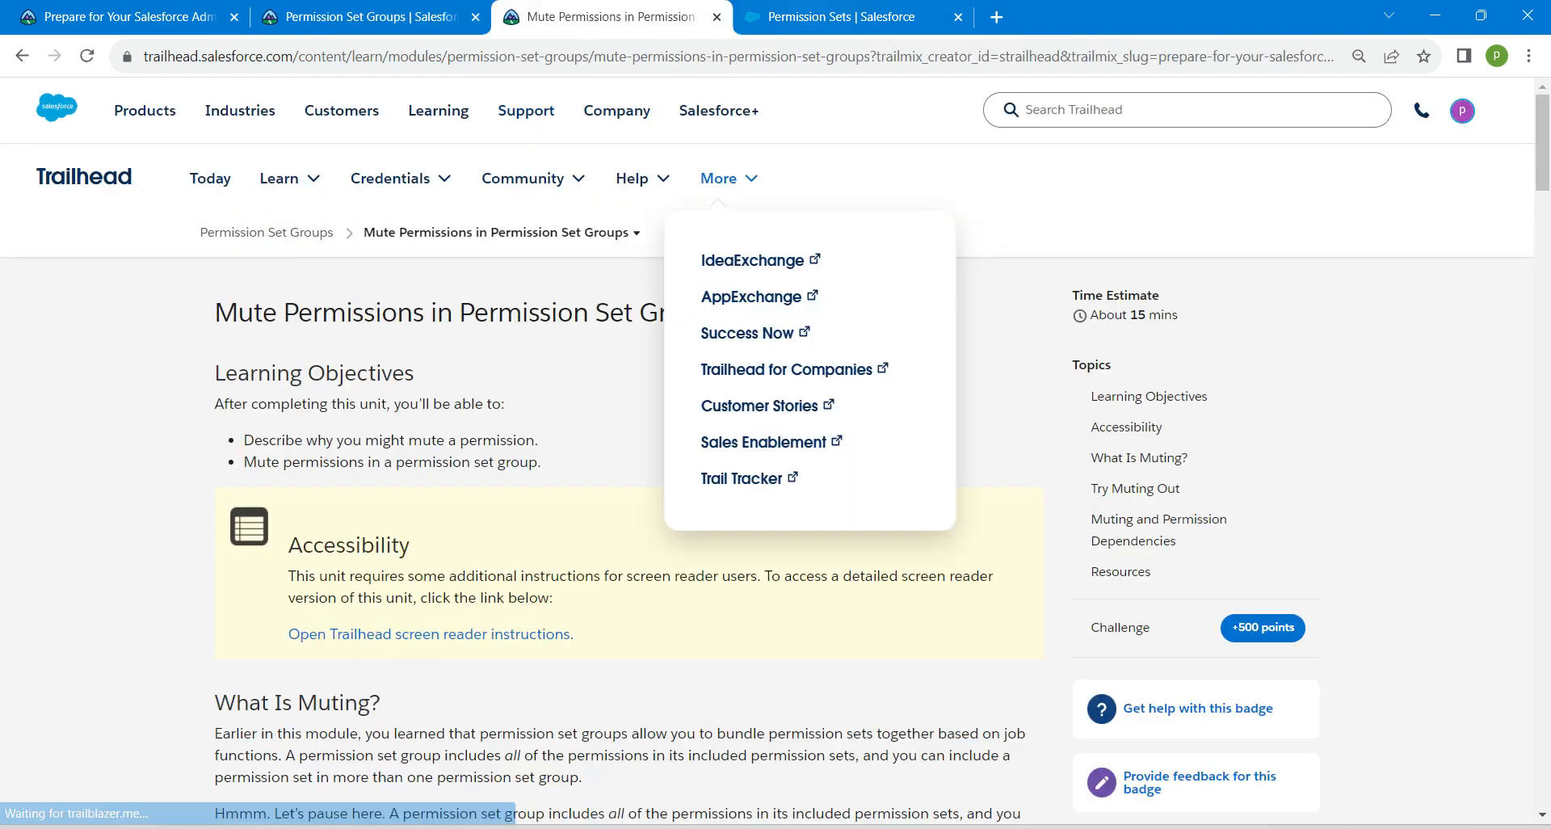
Open the Sales Processing permission set group from the Permission Set Groups list in Setup.
{"action": "left_click", "coordinate": [835, 16]}
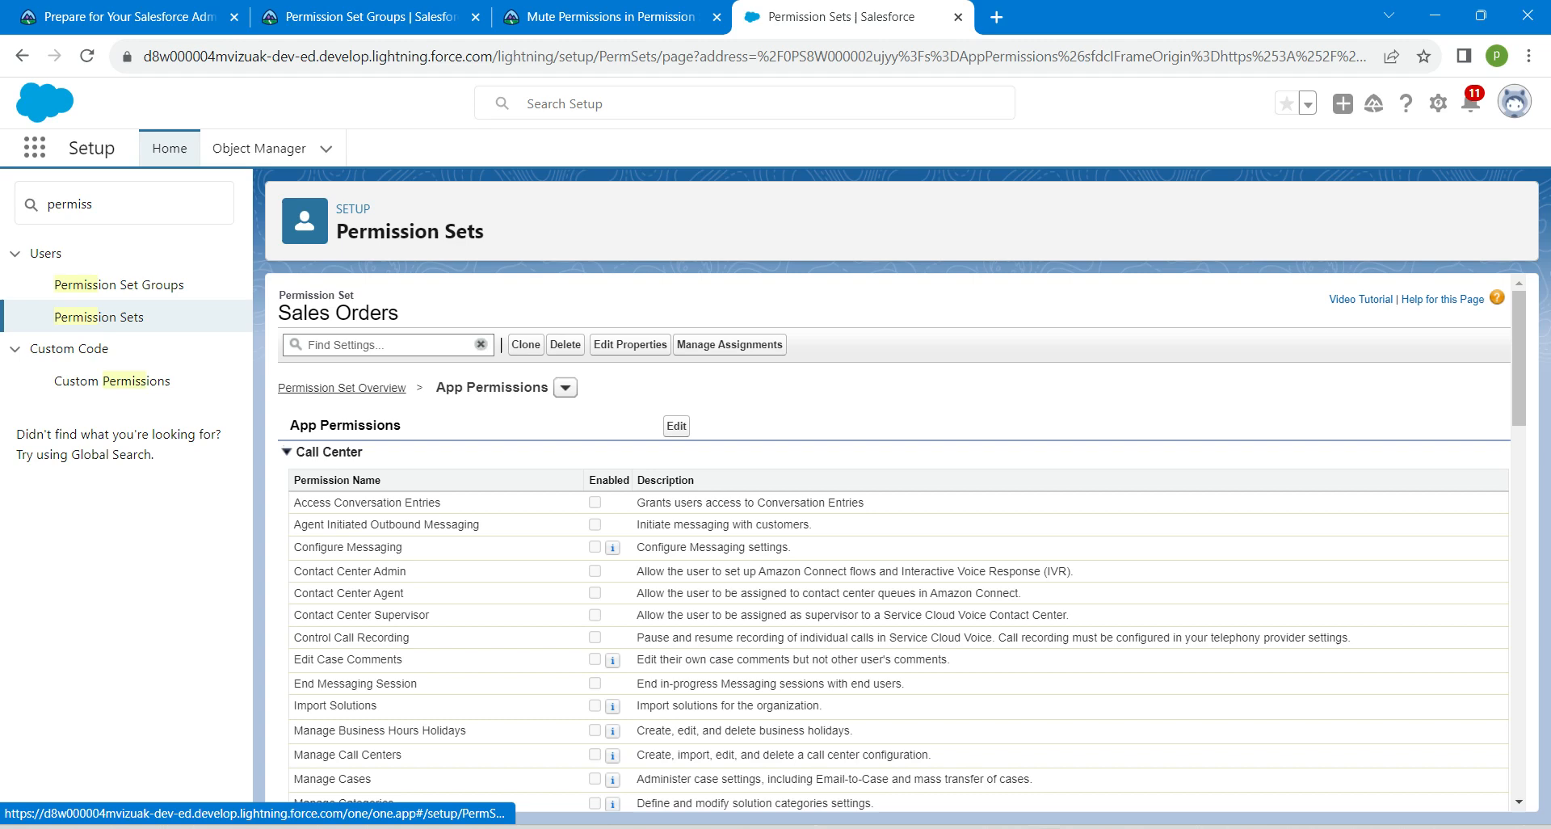
{"action": "left_click", "coordinate": [119, 285]}
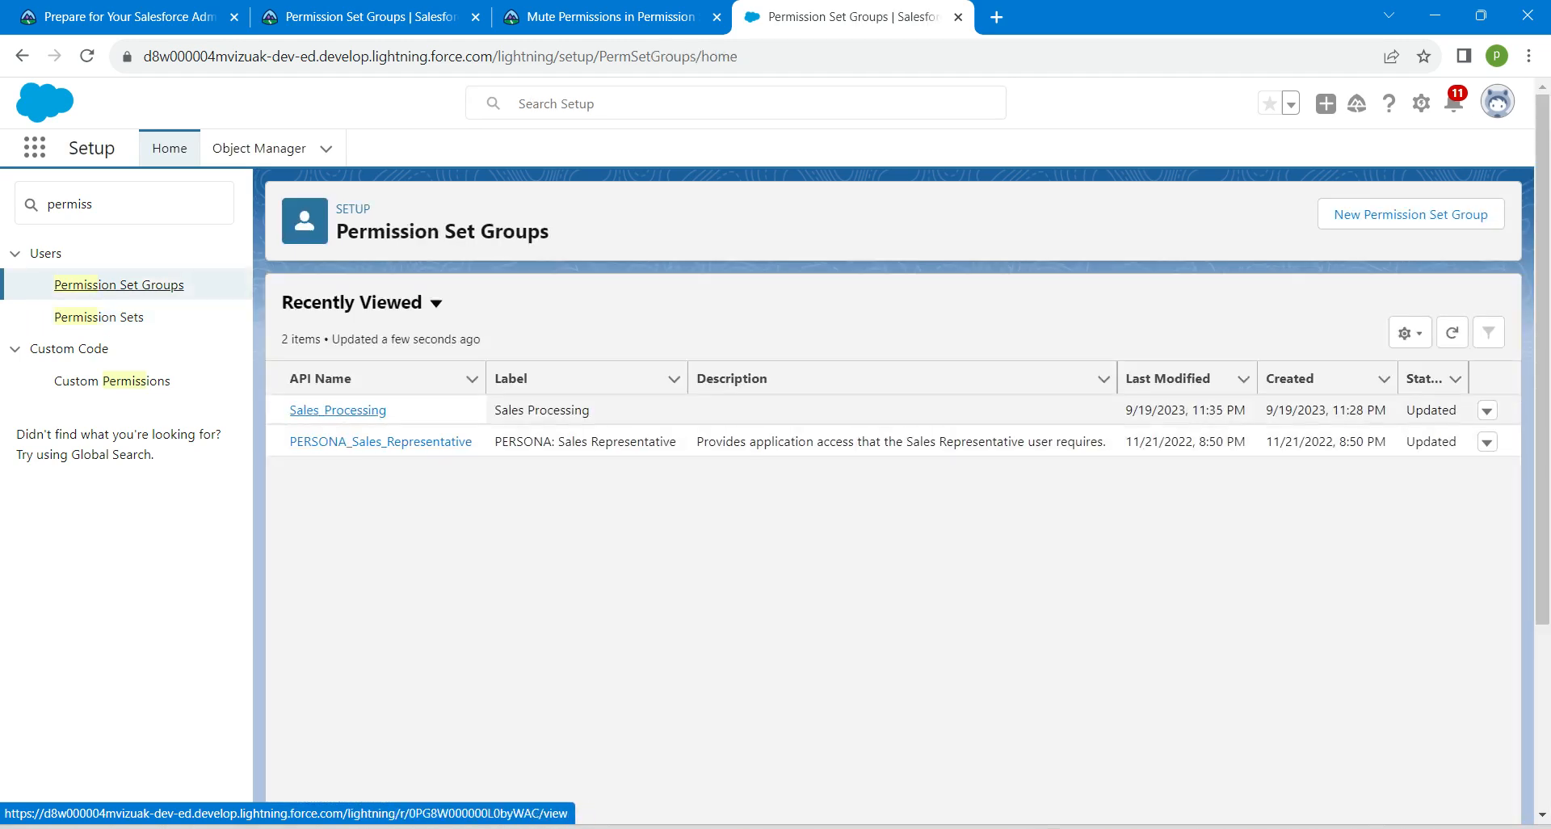
{"action": "left_click", "coordinate": [337, 409]}
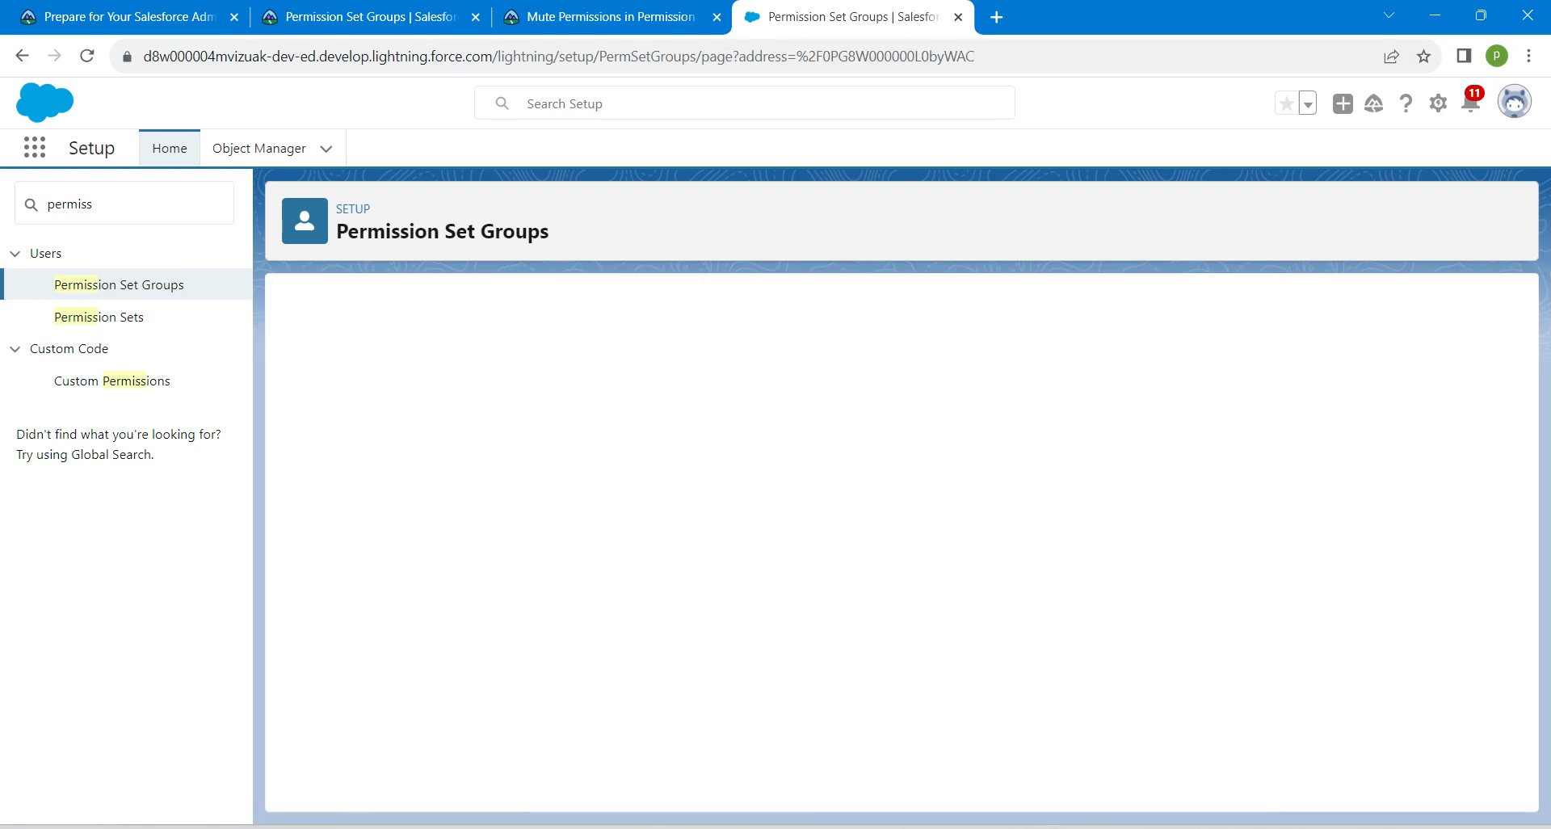
{"action": "left_click", "coordinate": [609, 16]}
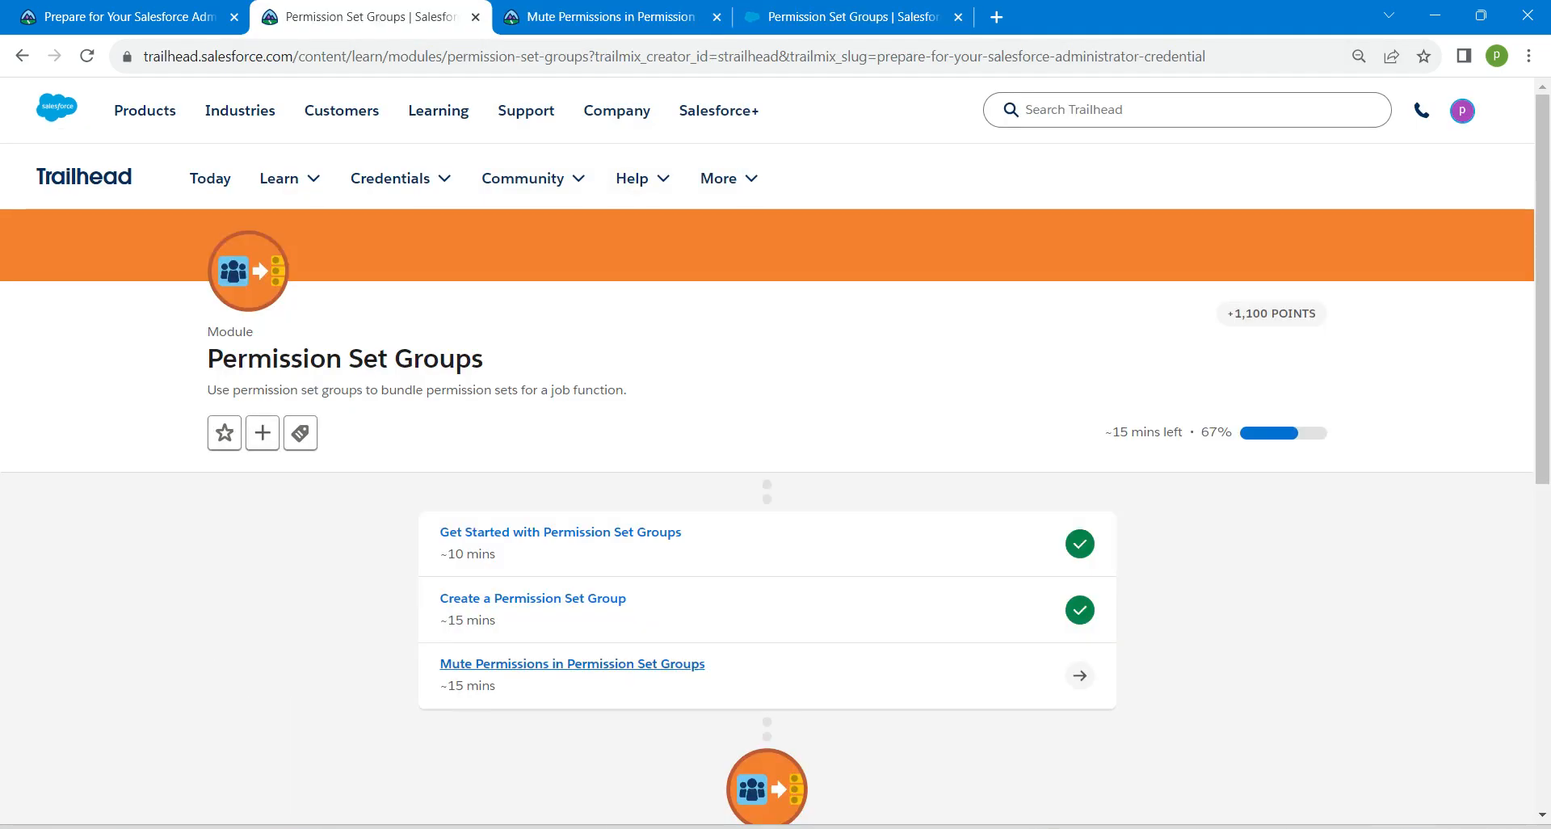
{"action": "left_click", "coordinate": [852, 16]}
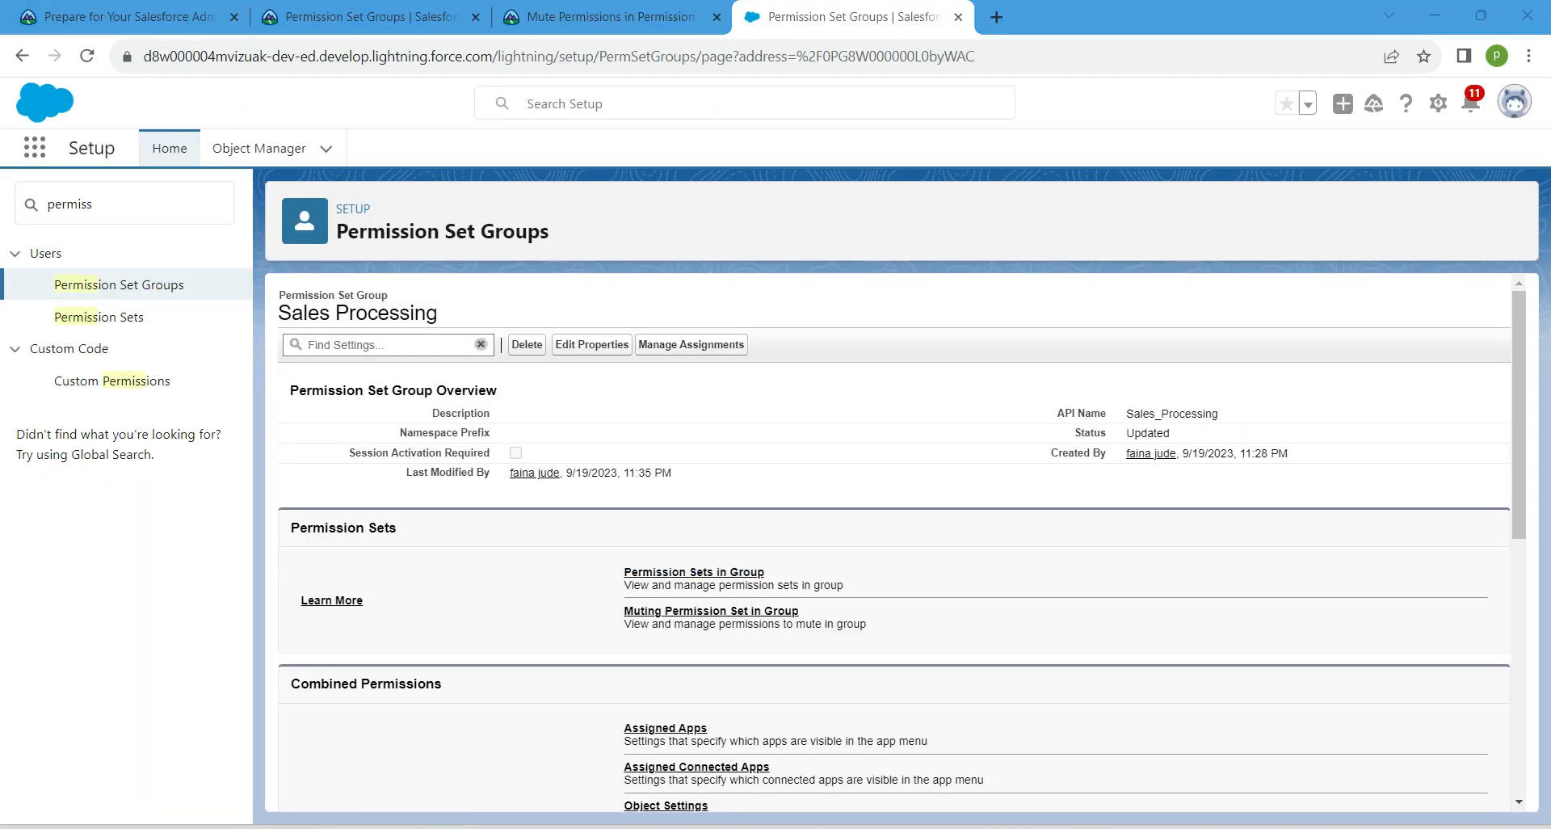
Go into the Muting Permission Set in Group area of Sales Processing.
{"action": "double_click", "coordinate": [342, 527]}
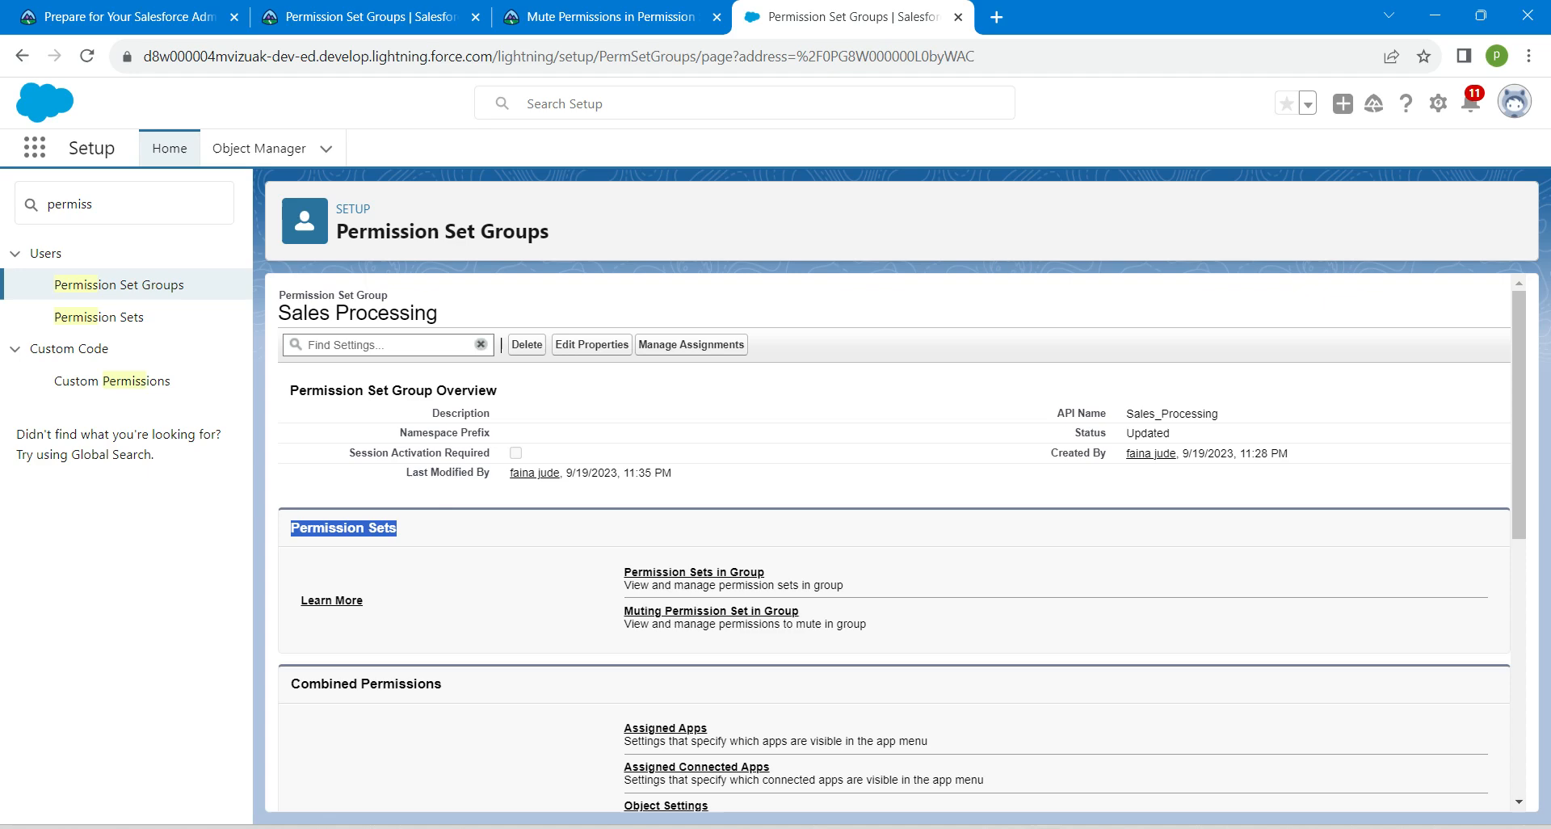
{"action": "mouse_move", "coordinate": [710, 611]}
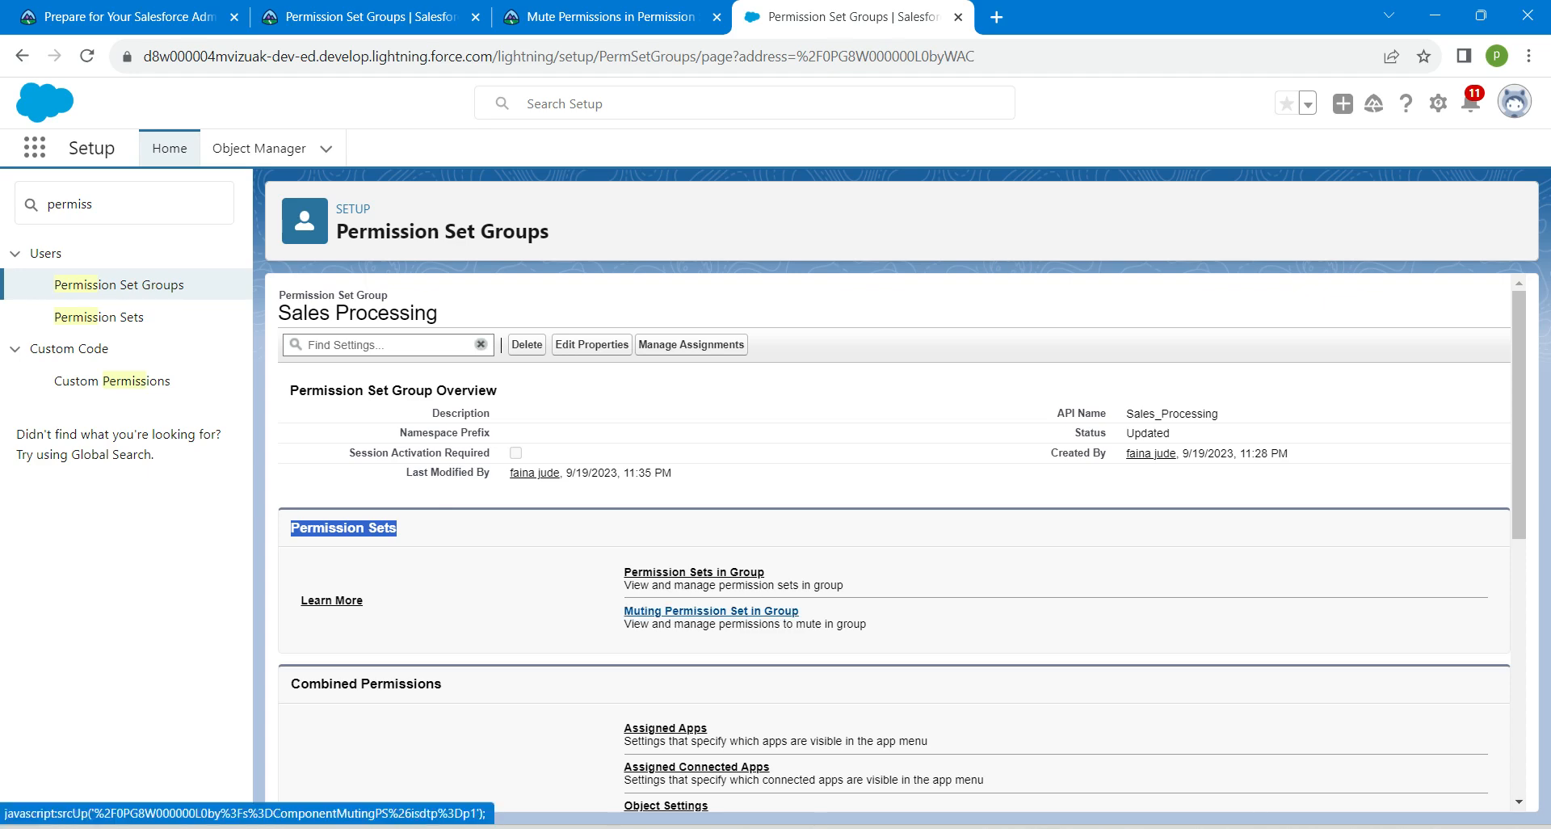
{"action": "left_click", "coordinate": [711, 611]}
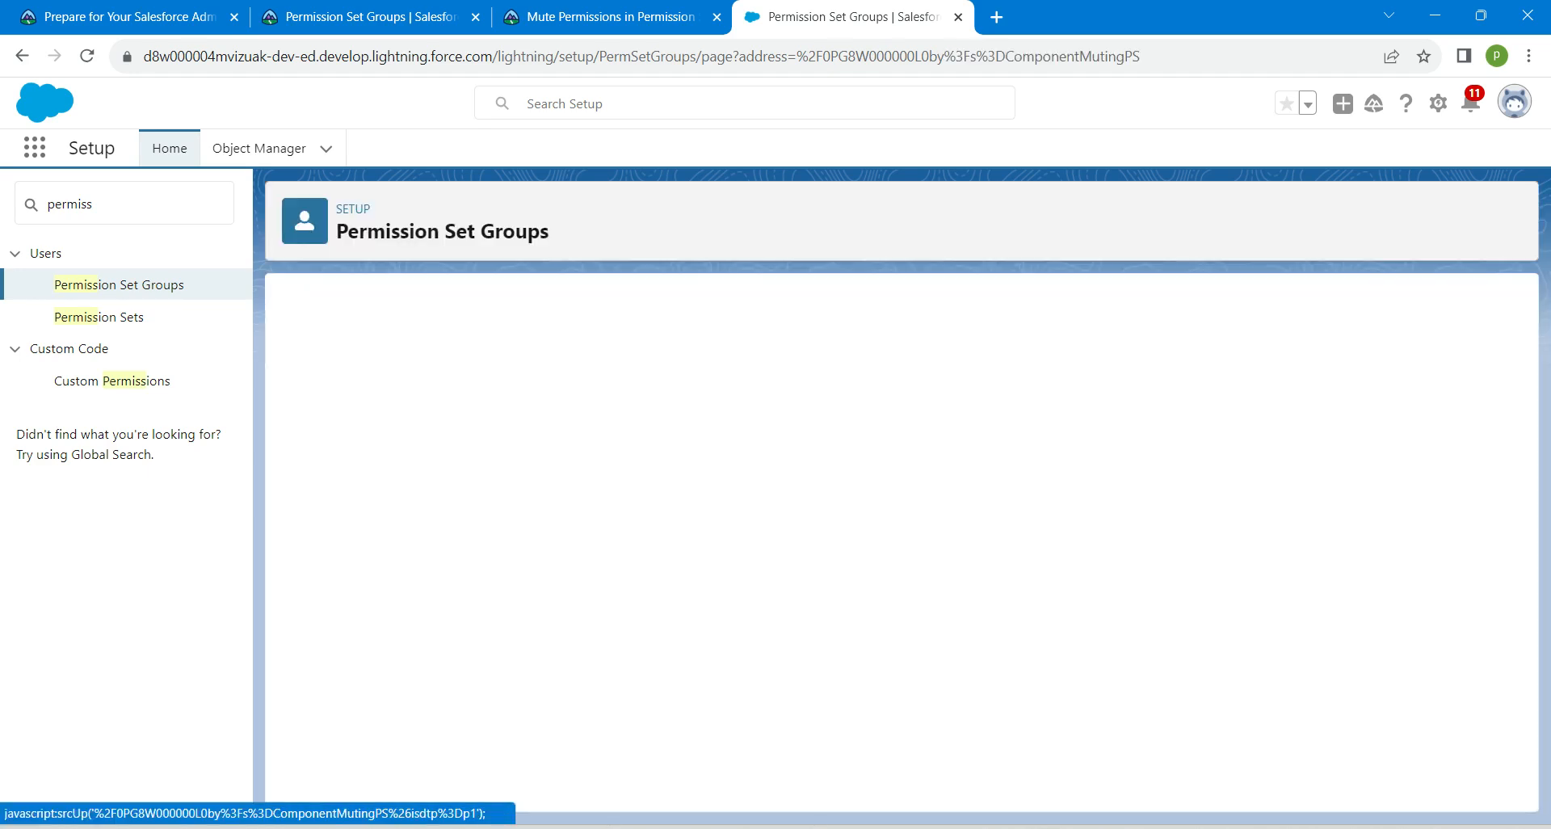
Scroll the Trailhead unit down to the Try Muting Out step-by-step instructions.
{"action": "left_click", "coordinate": [603, 16]}
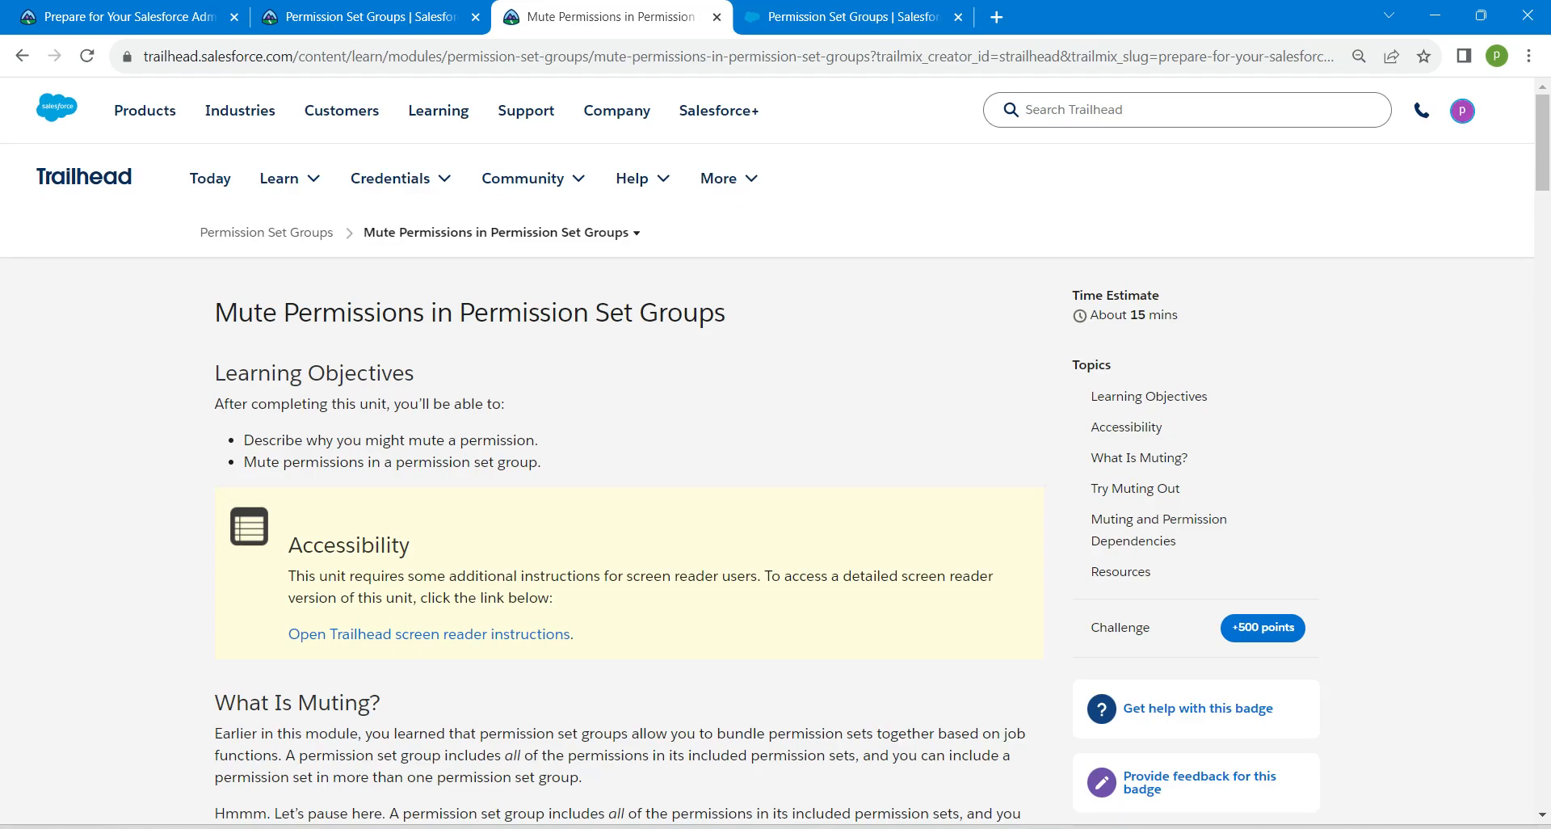
{"action": "scroll", "scroll_direction": "down", "scroll_amount": 3}
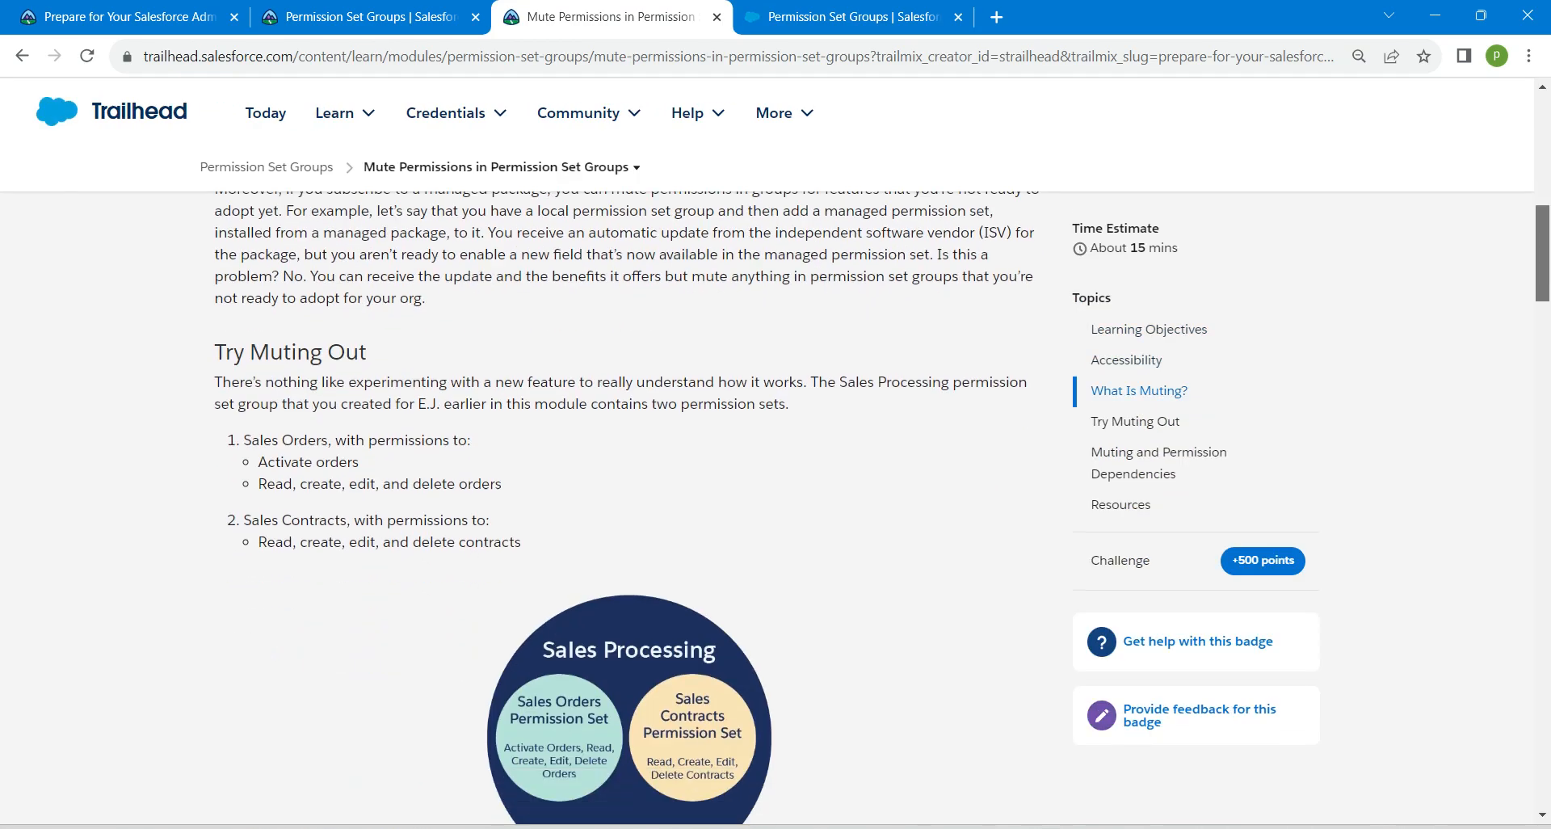
{"action": "scroll", "scroll_direction": "down", "scroll_amount": 3}
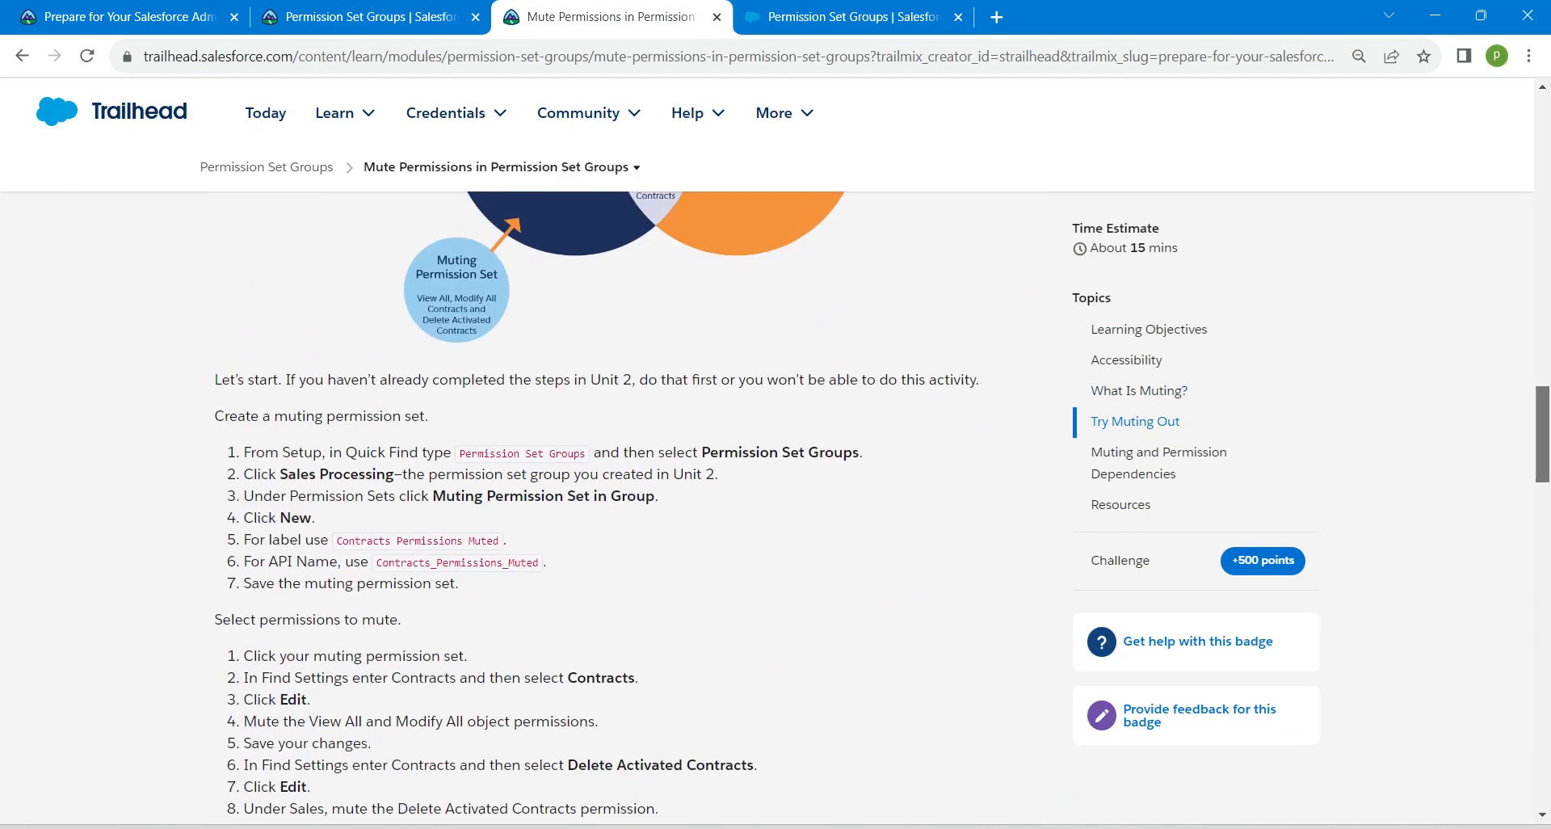
{"action": "scroll", "scroll_direction": "down", "scroll_amount": 3}
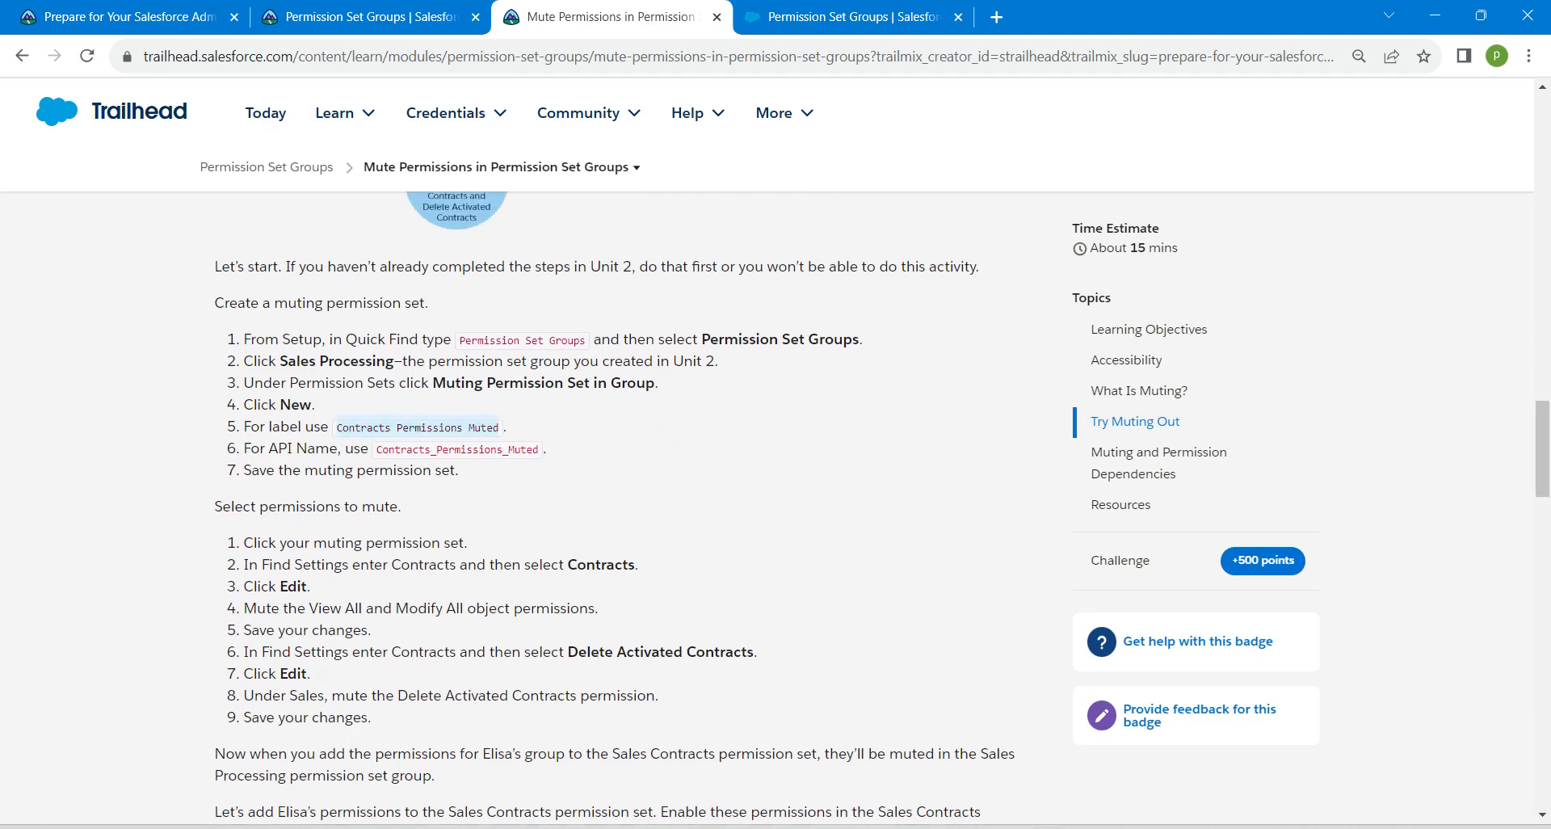
Start a new muting permission set labelled 'Contracts Permissions Muted', then consult the instructions for its API name.
{"action": "left_click", "coordinate": [849, 16]}
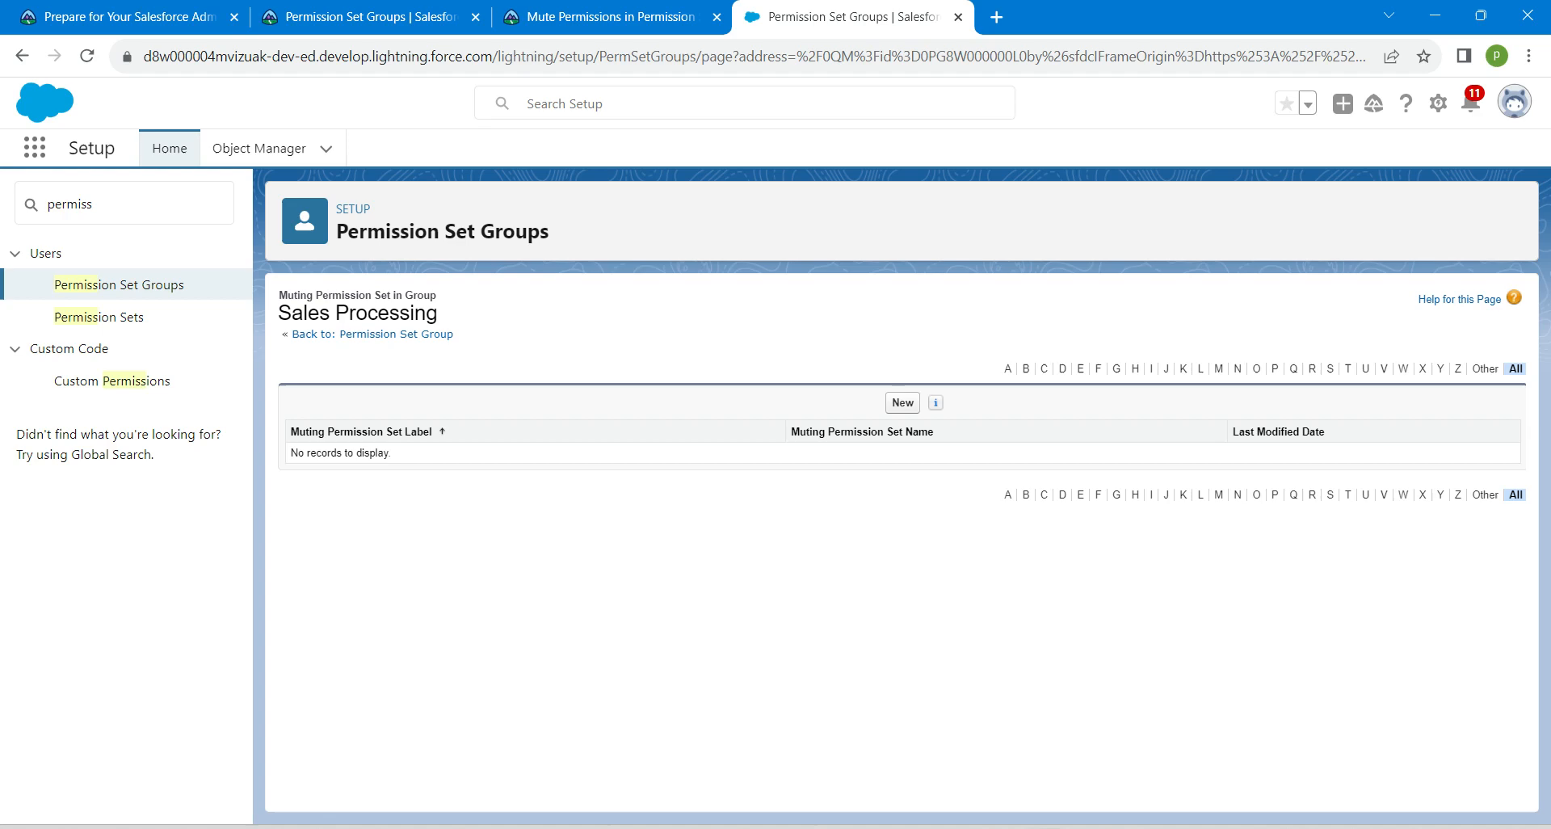
{"action": "left_click", "coordinate": [900, 403]}
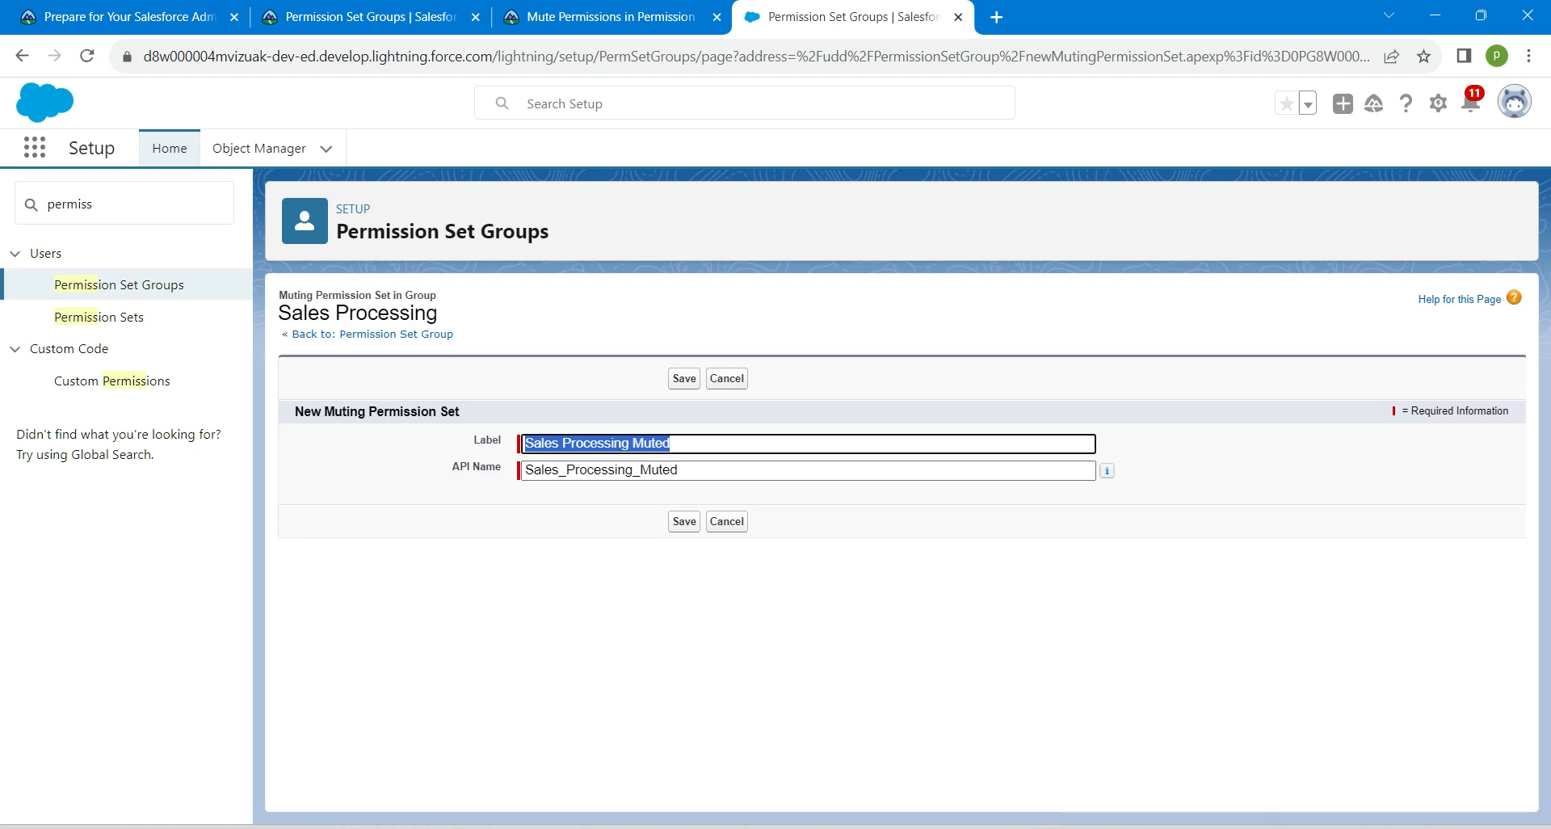
{"action": "type", "text": "Contracts Permissions Muted"}
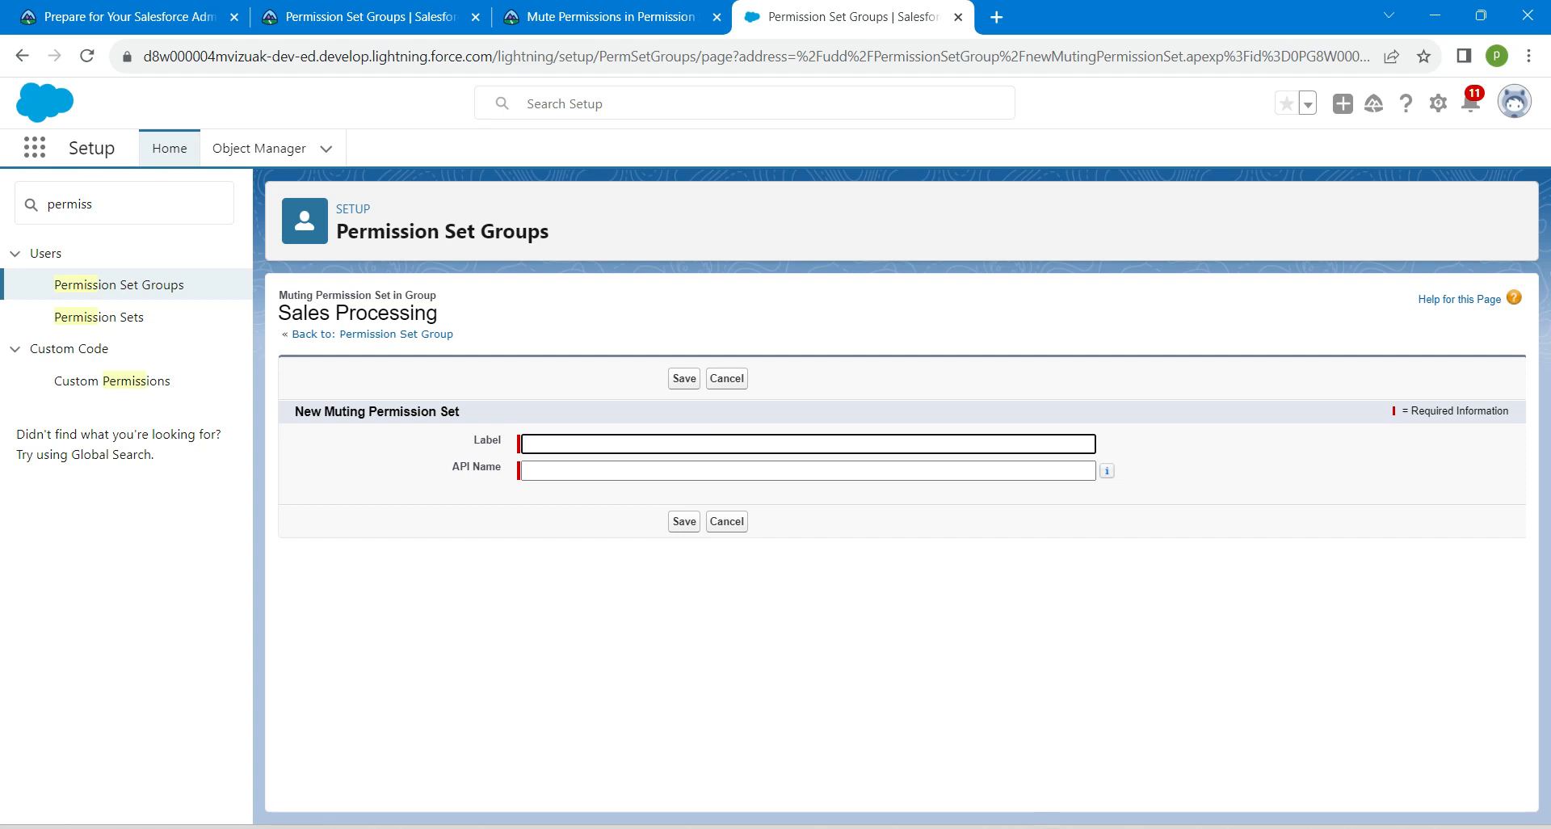
{"action": "type", "text": "Contracts Permissions Muted"}
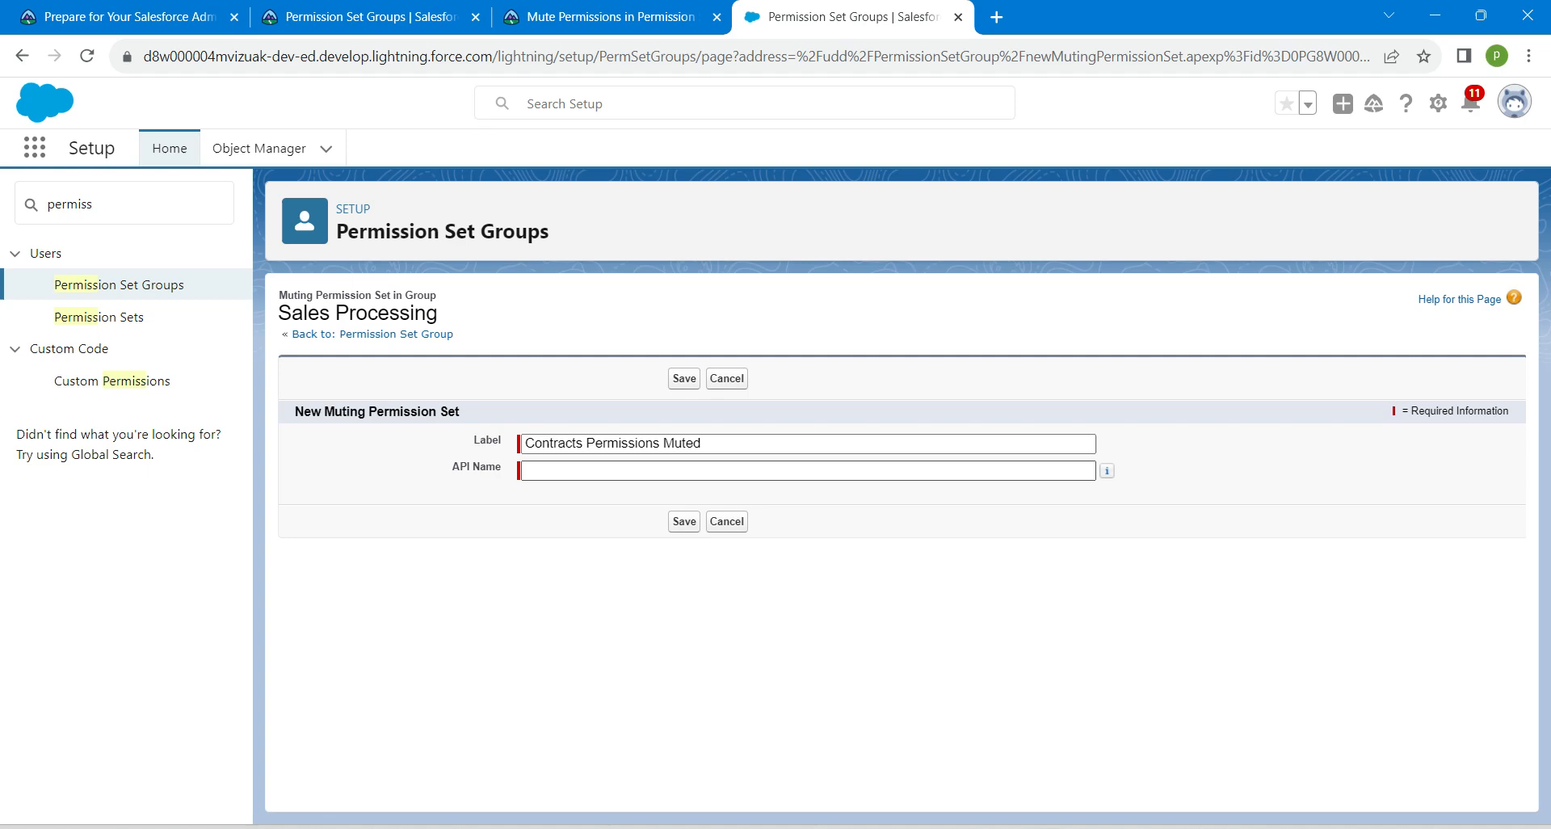
{"action": "left_click", "coordinate": [601, 16]}
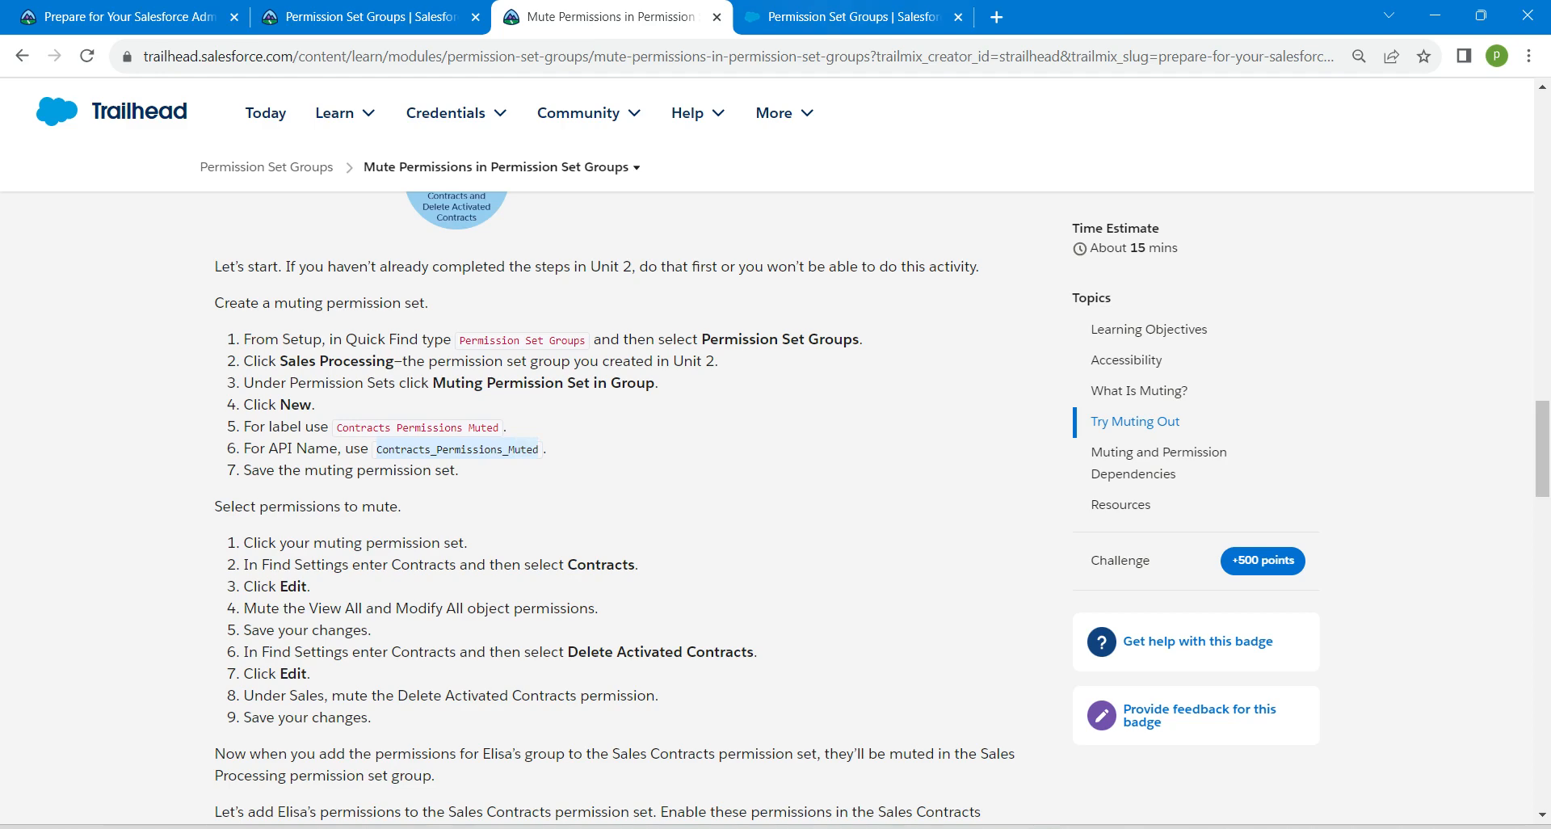
Return to the new muting permission set form to fill in the API name Contracts_Permissions_Muted and save.
{"action": "left_click", "coordinate": [845, 16]}
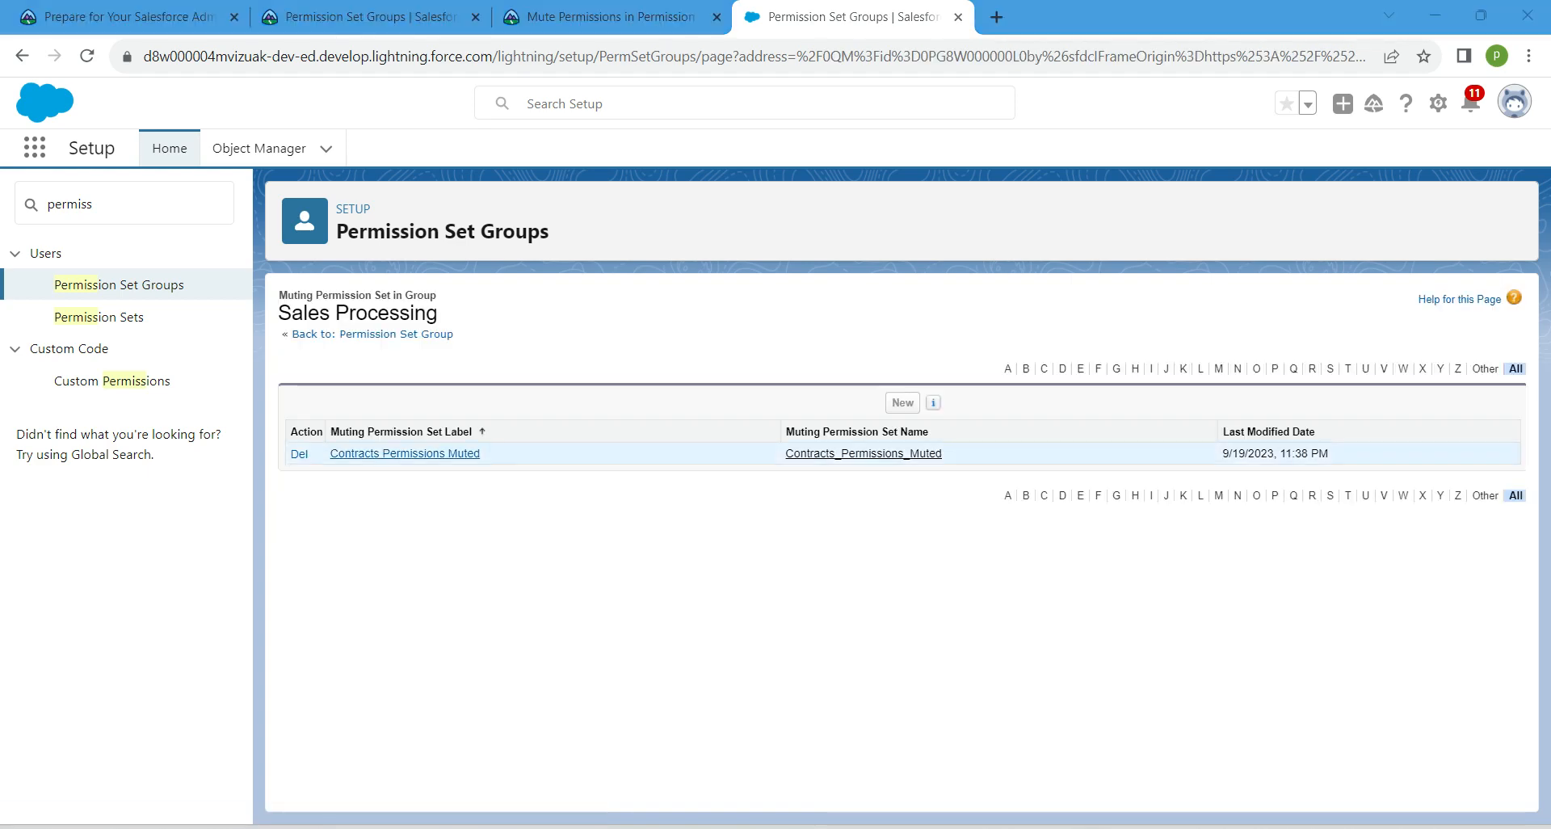
Locate the Contracts object settings inside the Contracts Permissions Muted muting set by searching 'con'.
{"action": "left_click", "coordinate": [391, 333]}
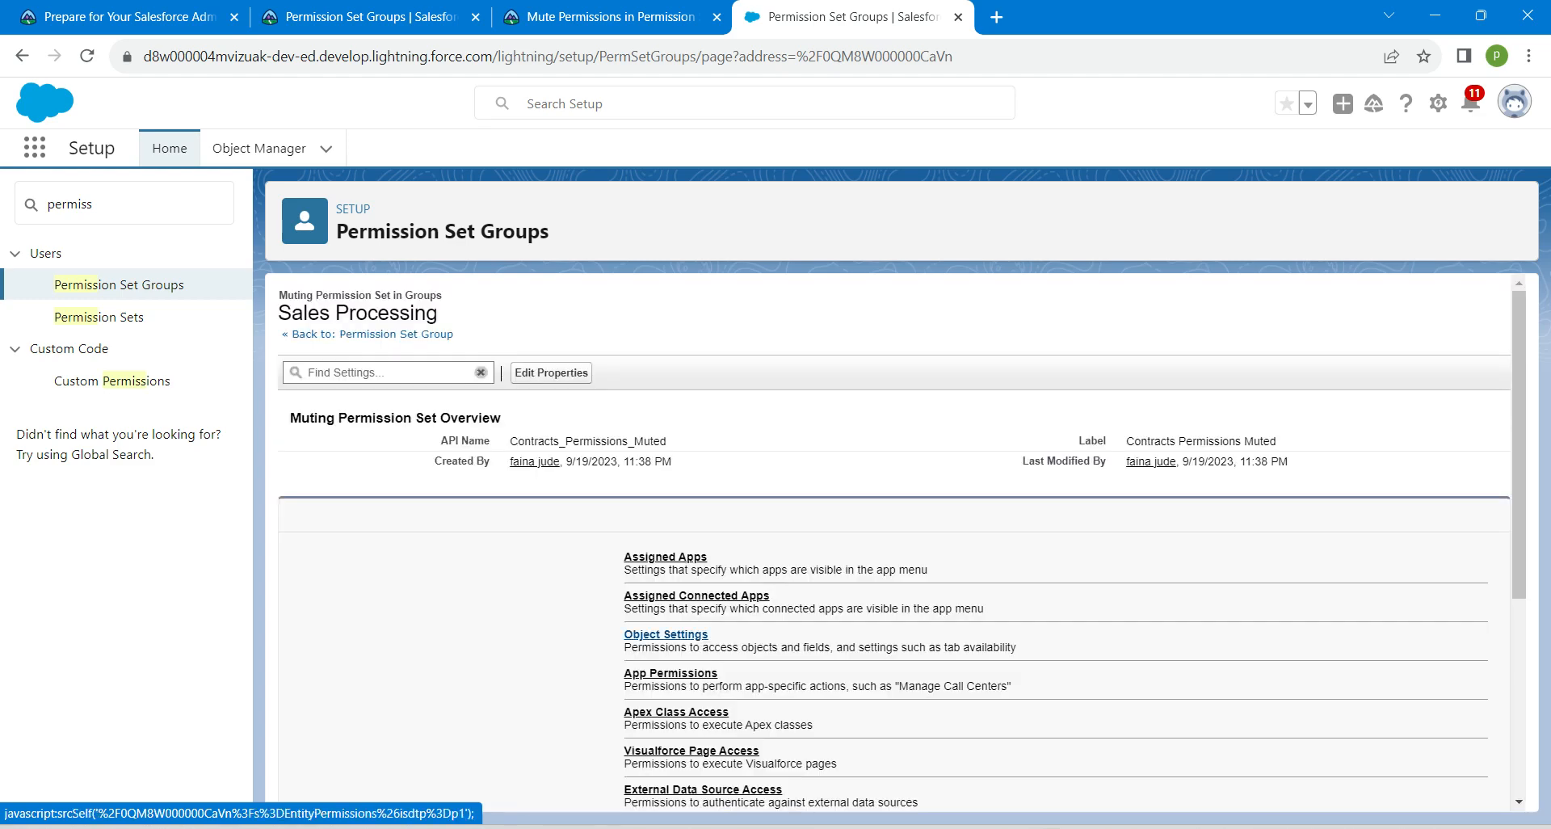
{"action": "left_click", "coordinate": [664, 634]}
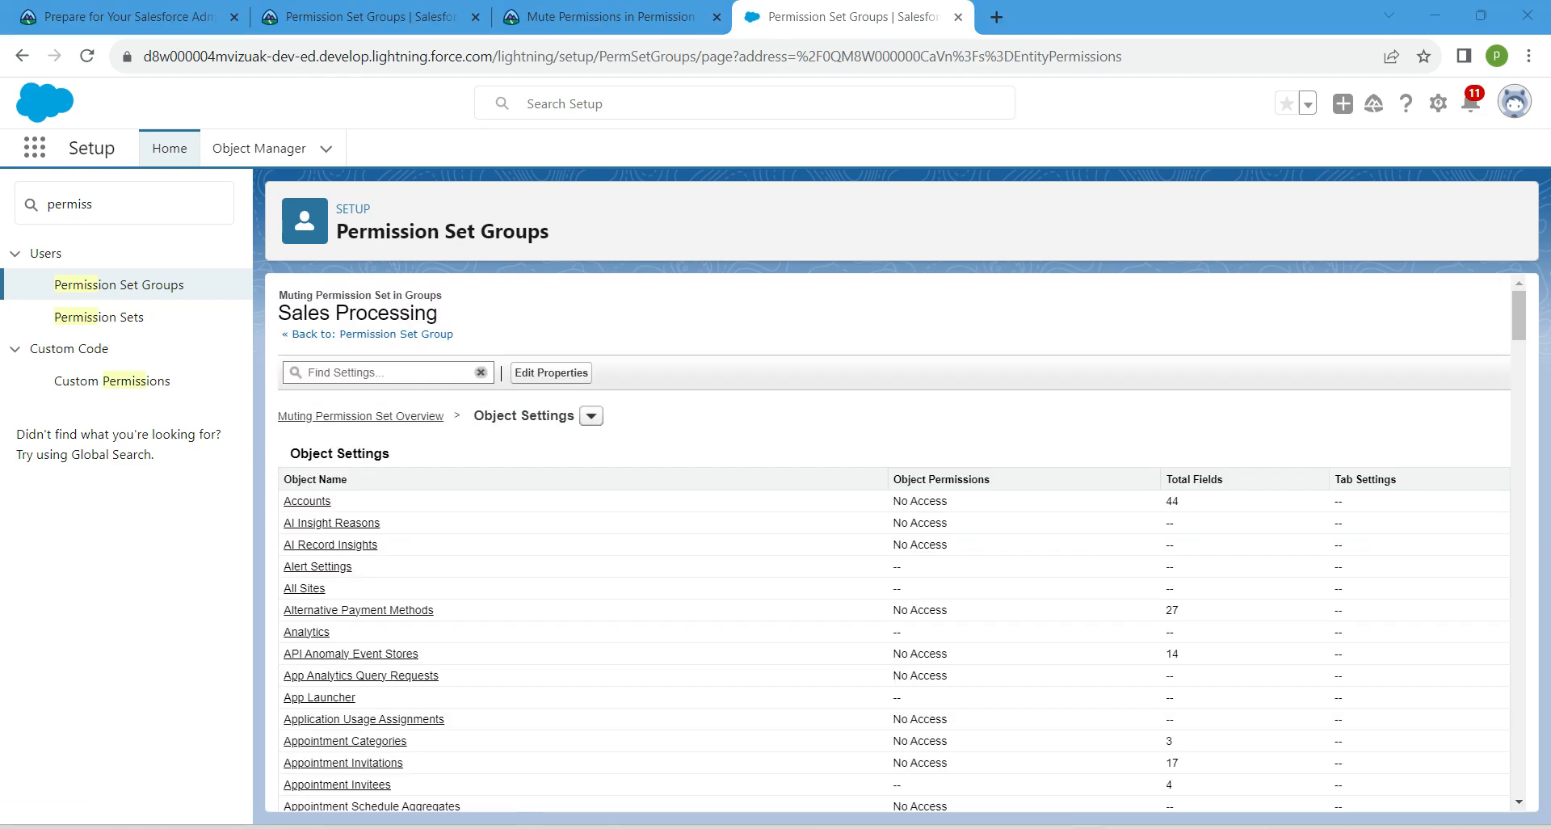
{"action": "left_click", "coordinate": [386, 373]}
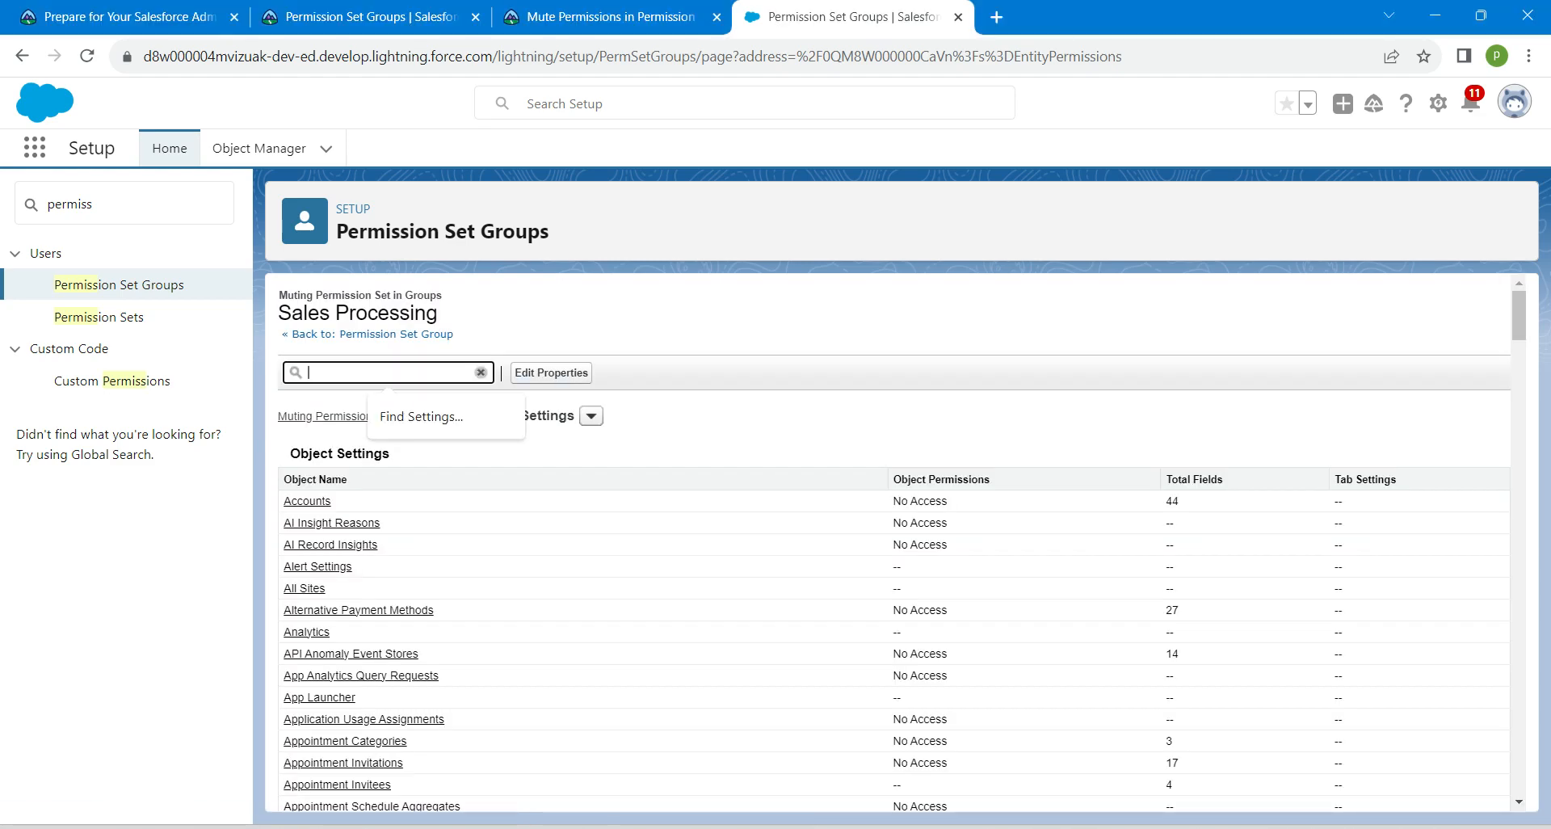
{"action": "type", "text": "contracts"}
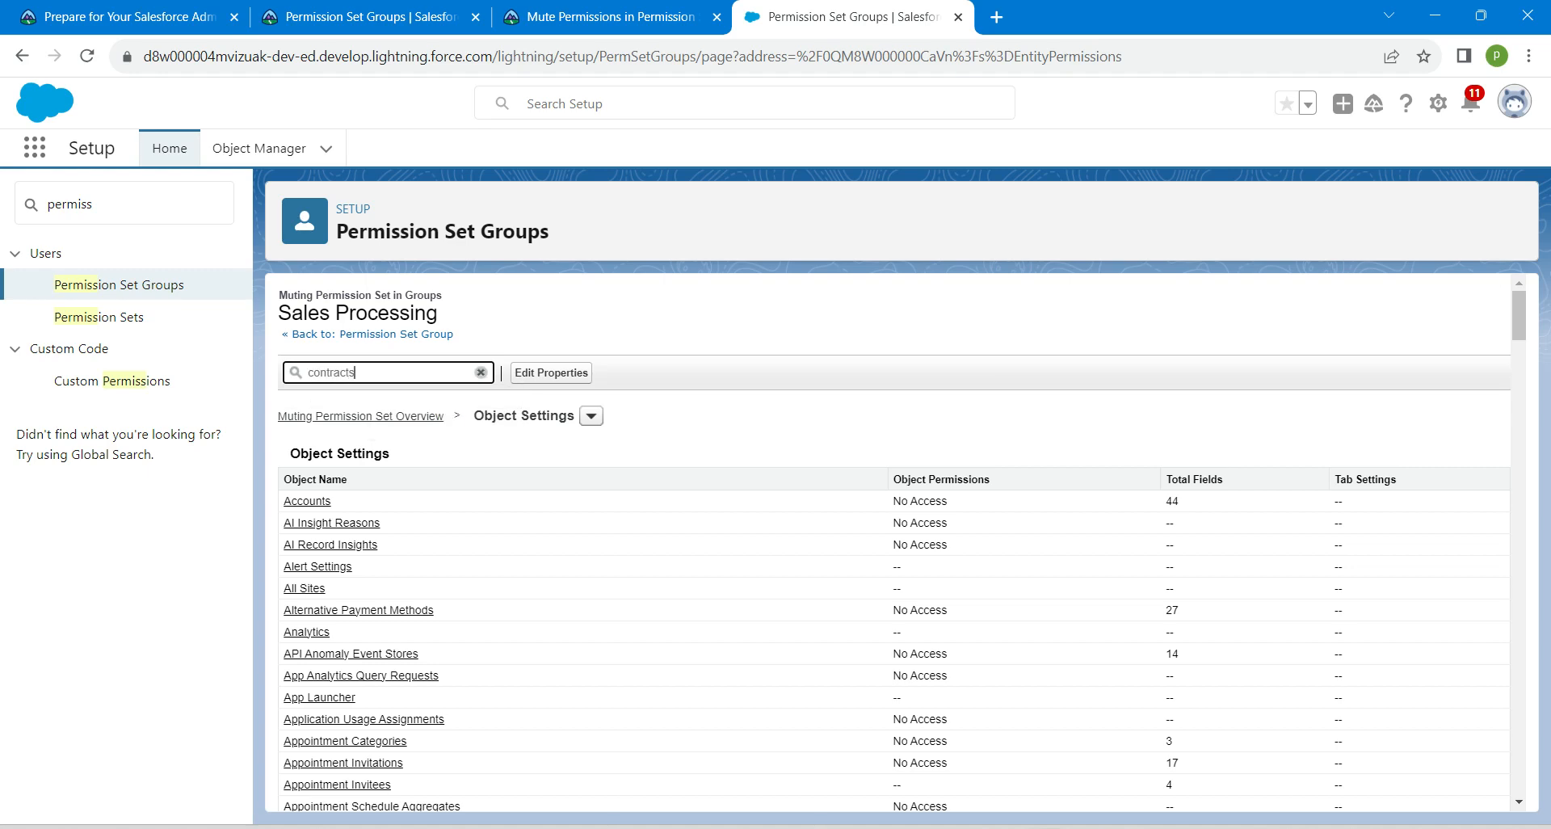
{"action": "left_click", "coordinate": [386, 372]}
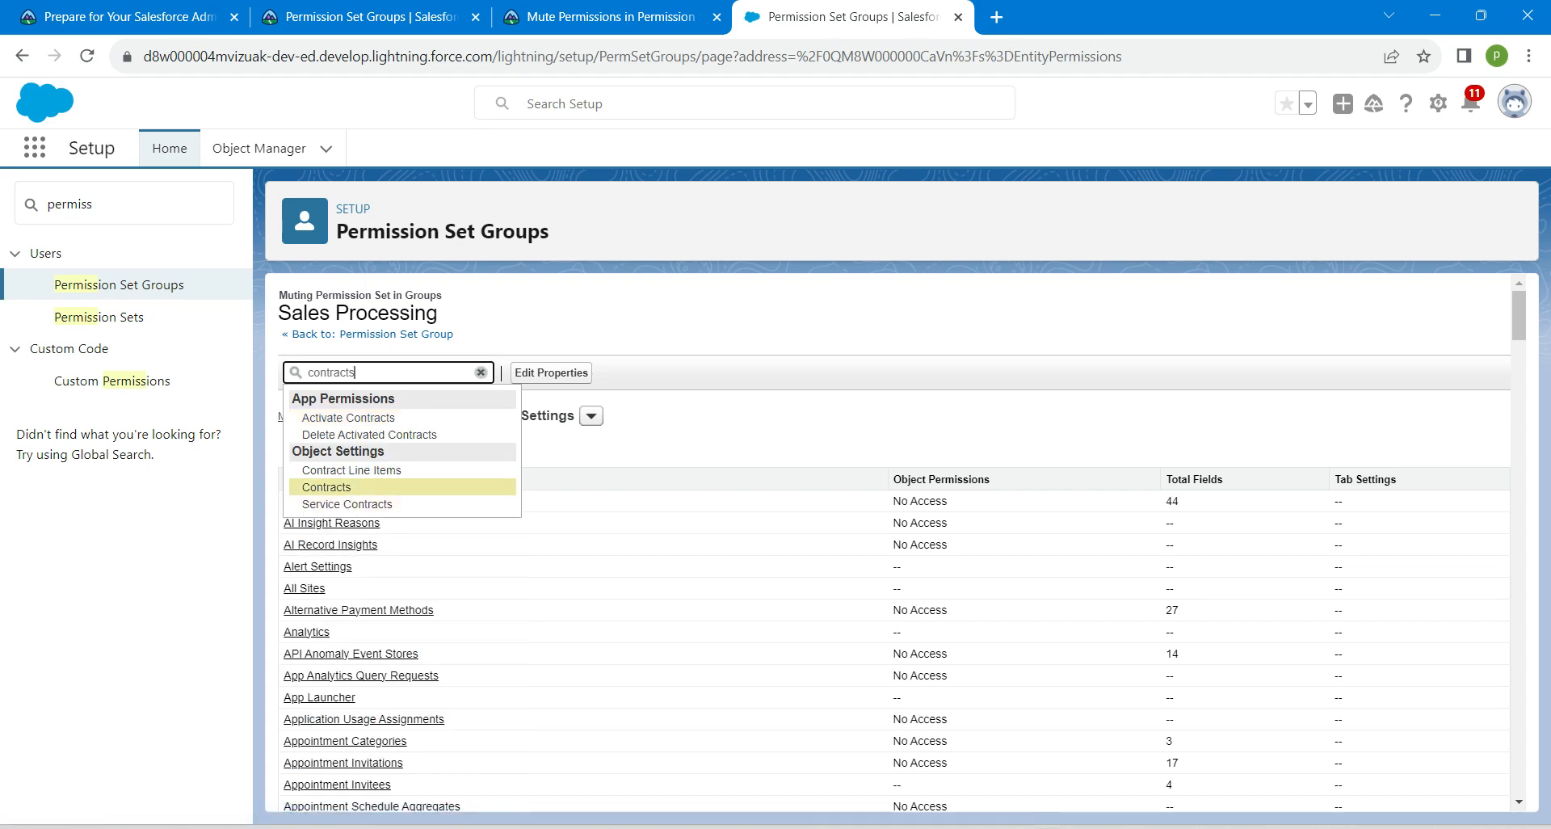
{"action": "left_click", "coordinate": [327, 487]}
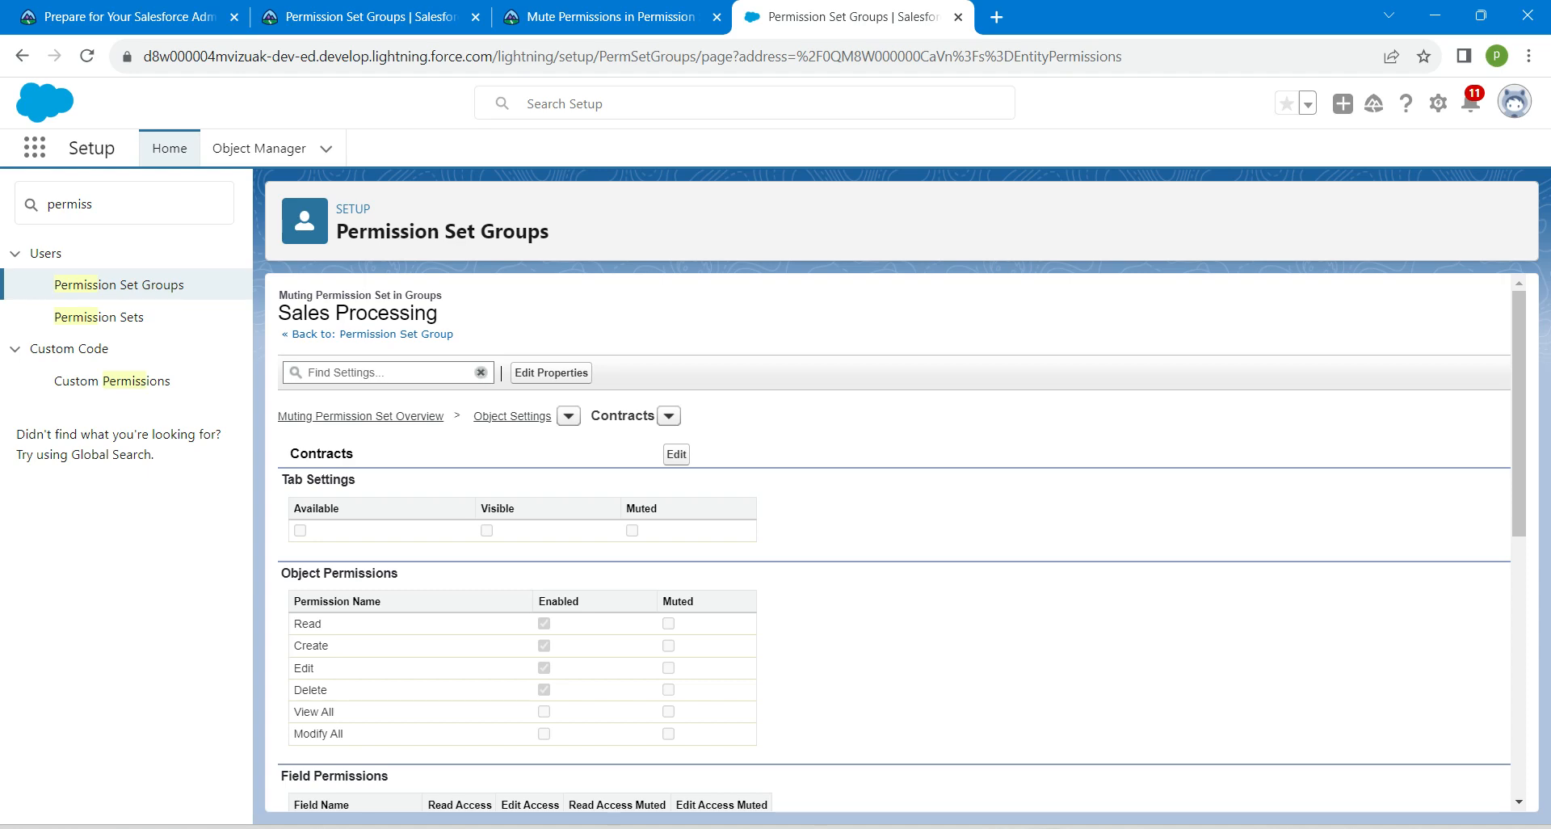
{"action": "mouse_move", "coordinate": [675, 454]}
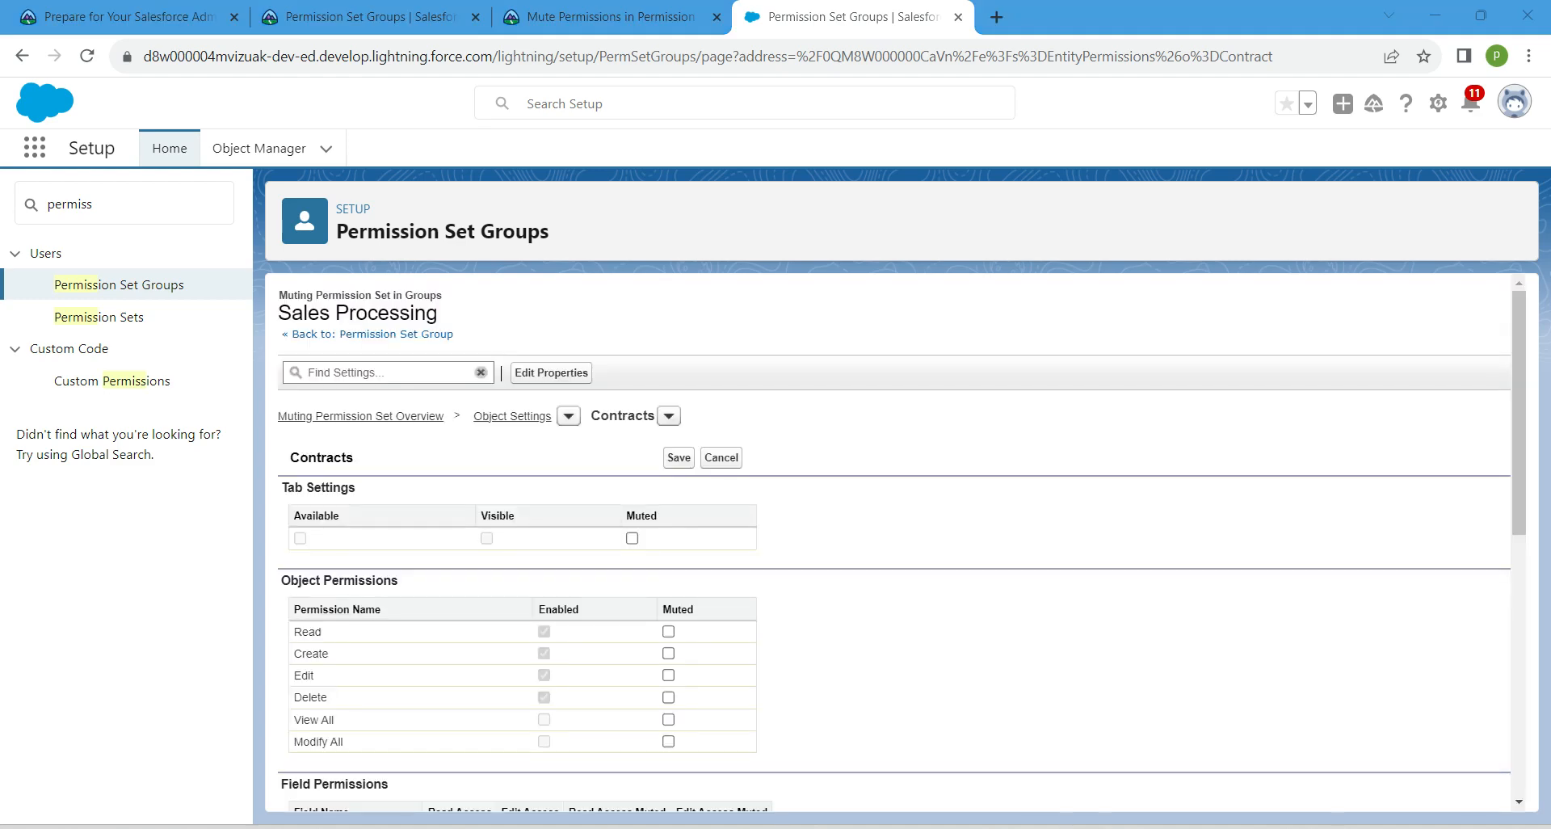
Mute View All and Modify All on Contracts and save the changes.
{"action": "left_click", "coordinate": [668, 741]}
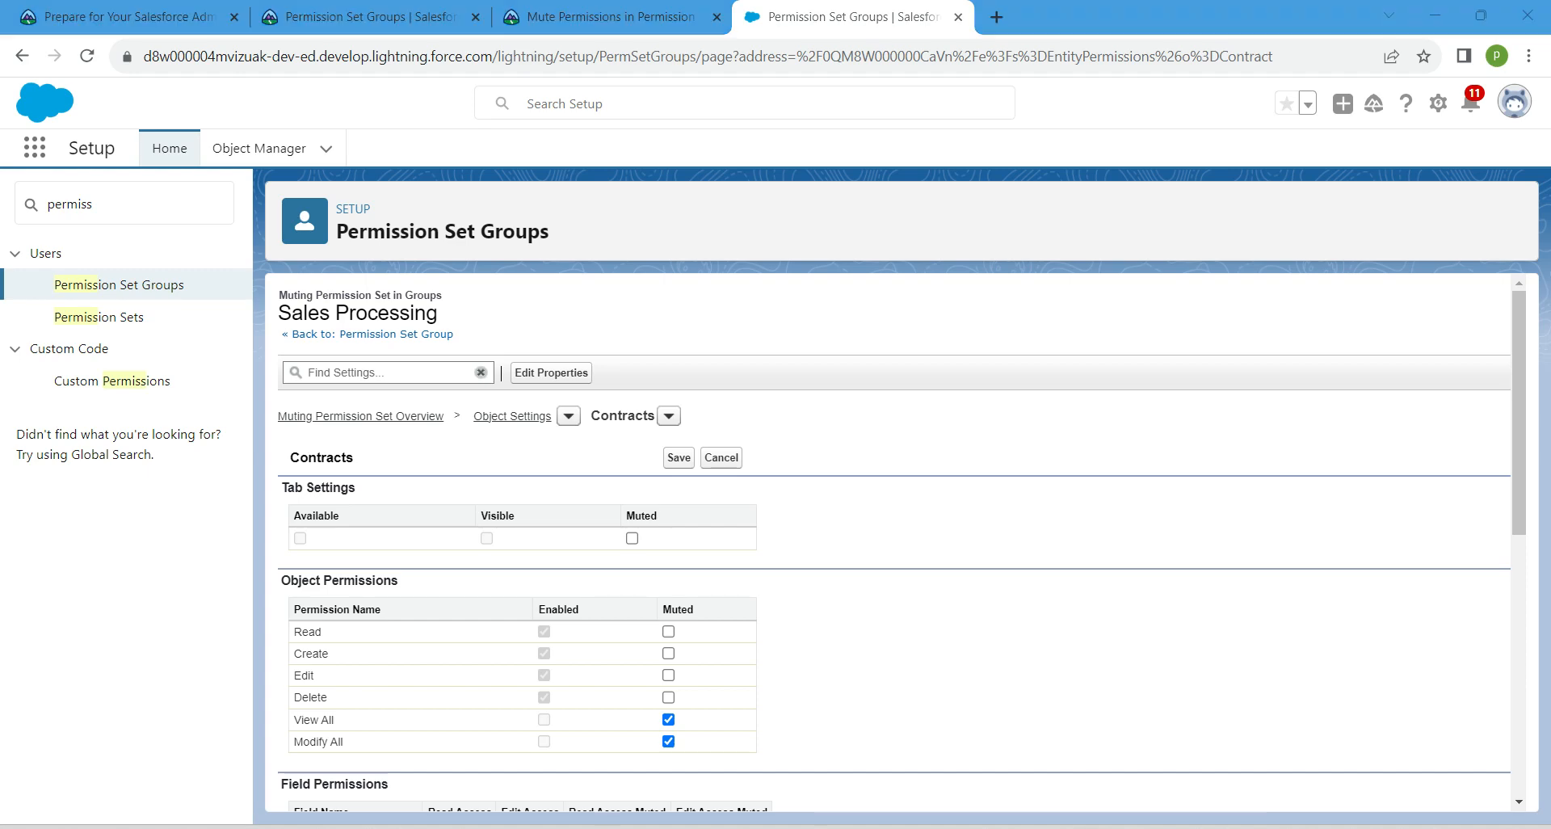
{"action": "left_click", "coordinate": [677, 458]}
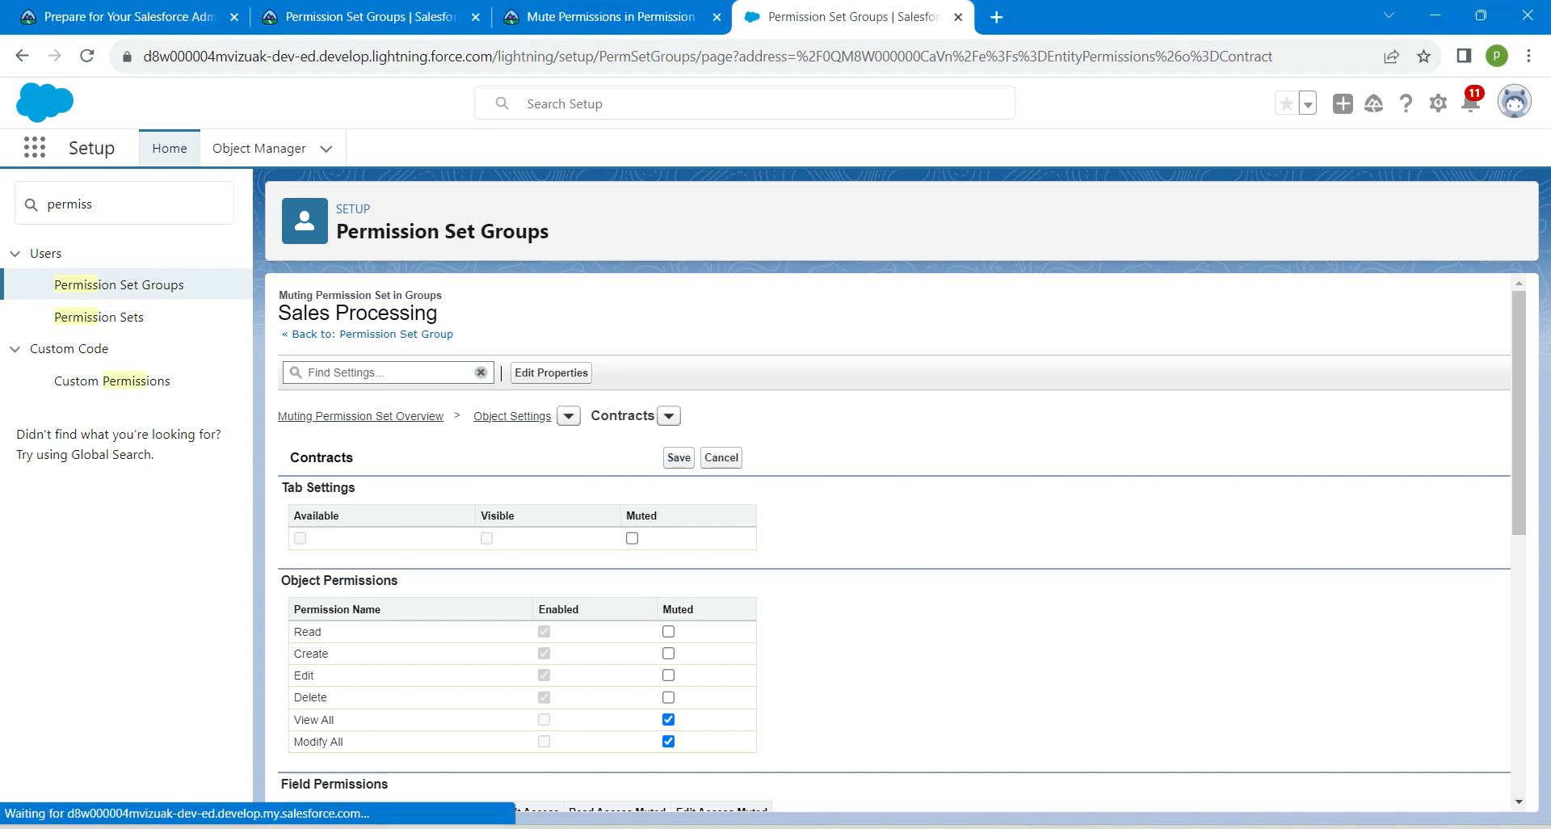
{"action": "left_click", "coordinate": [677, 457]}
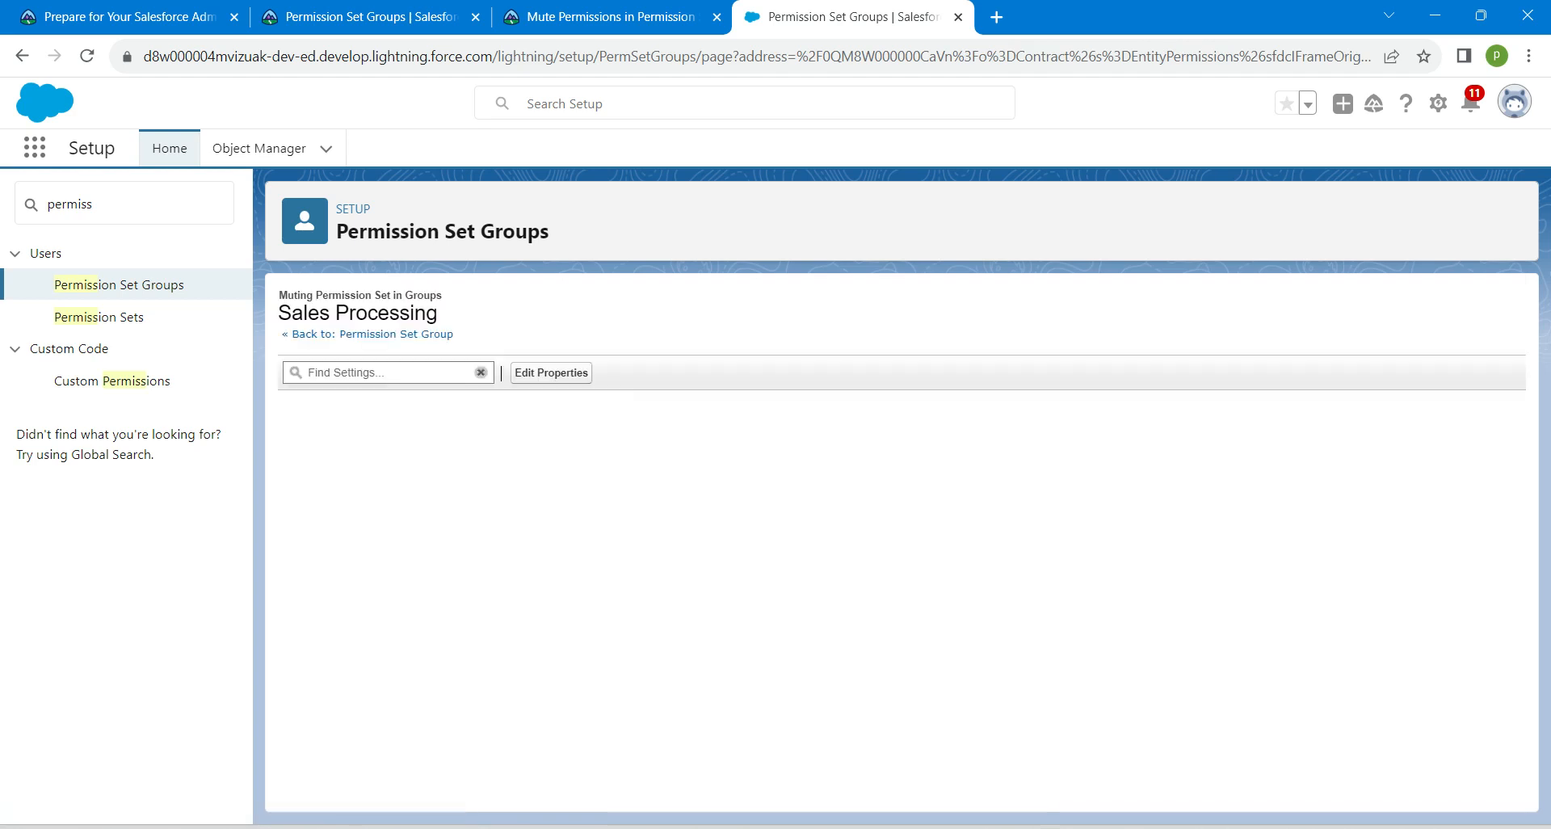
{"action": "left_click", "coordinate": [386, 372]}
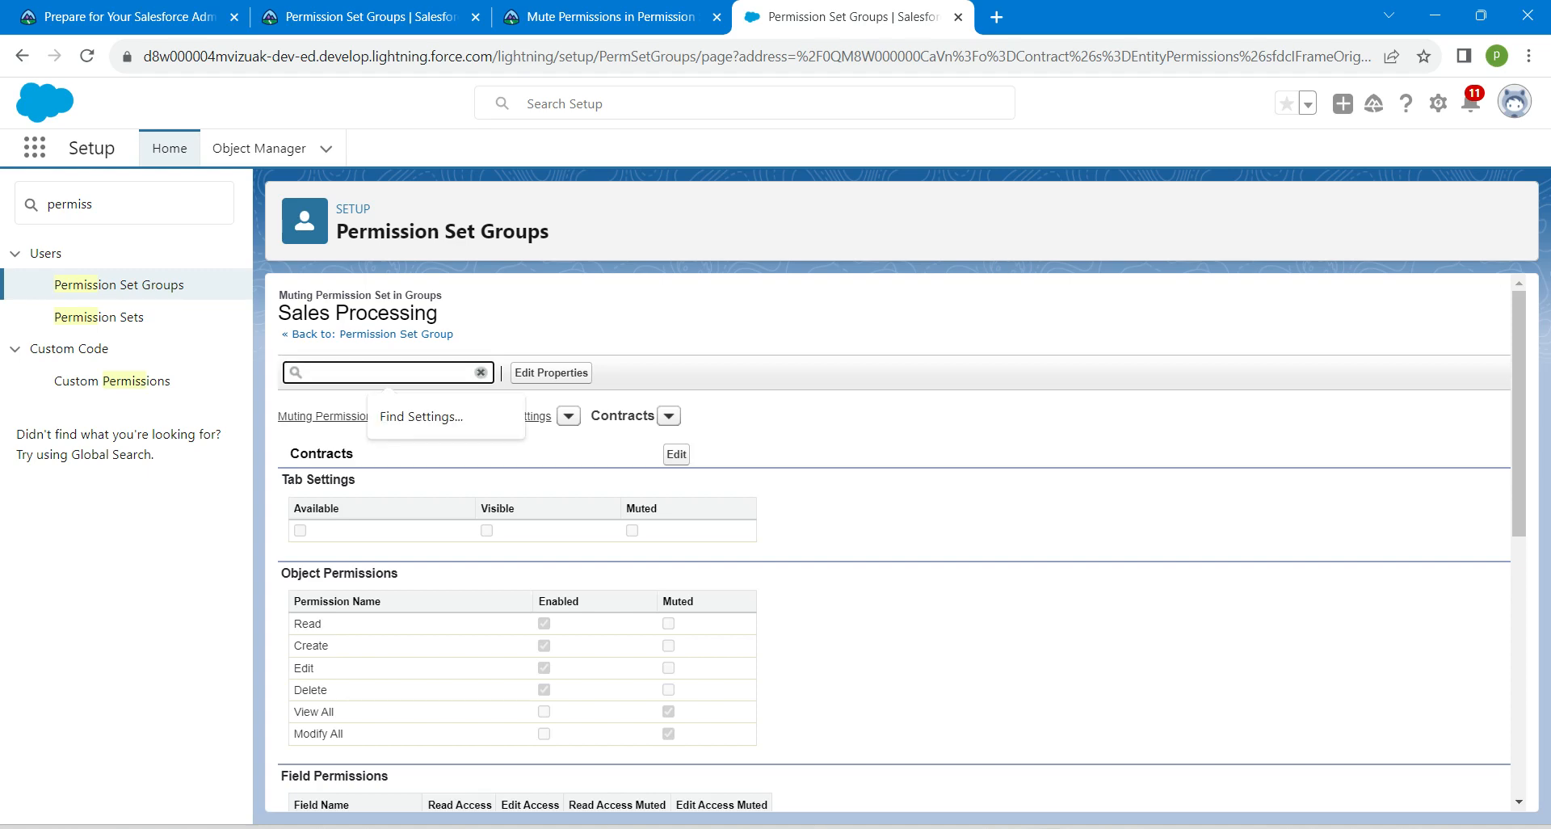
{"action": "type", "text": "contr"}
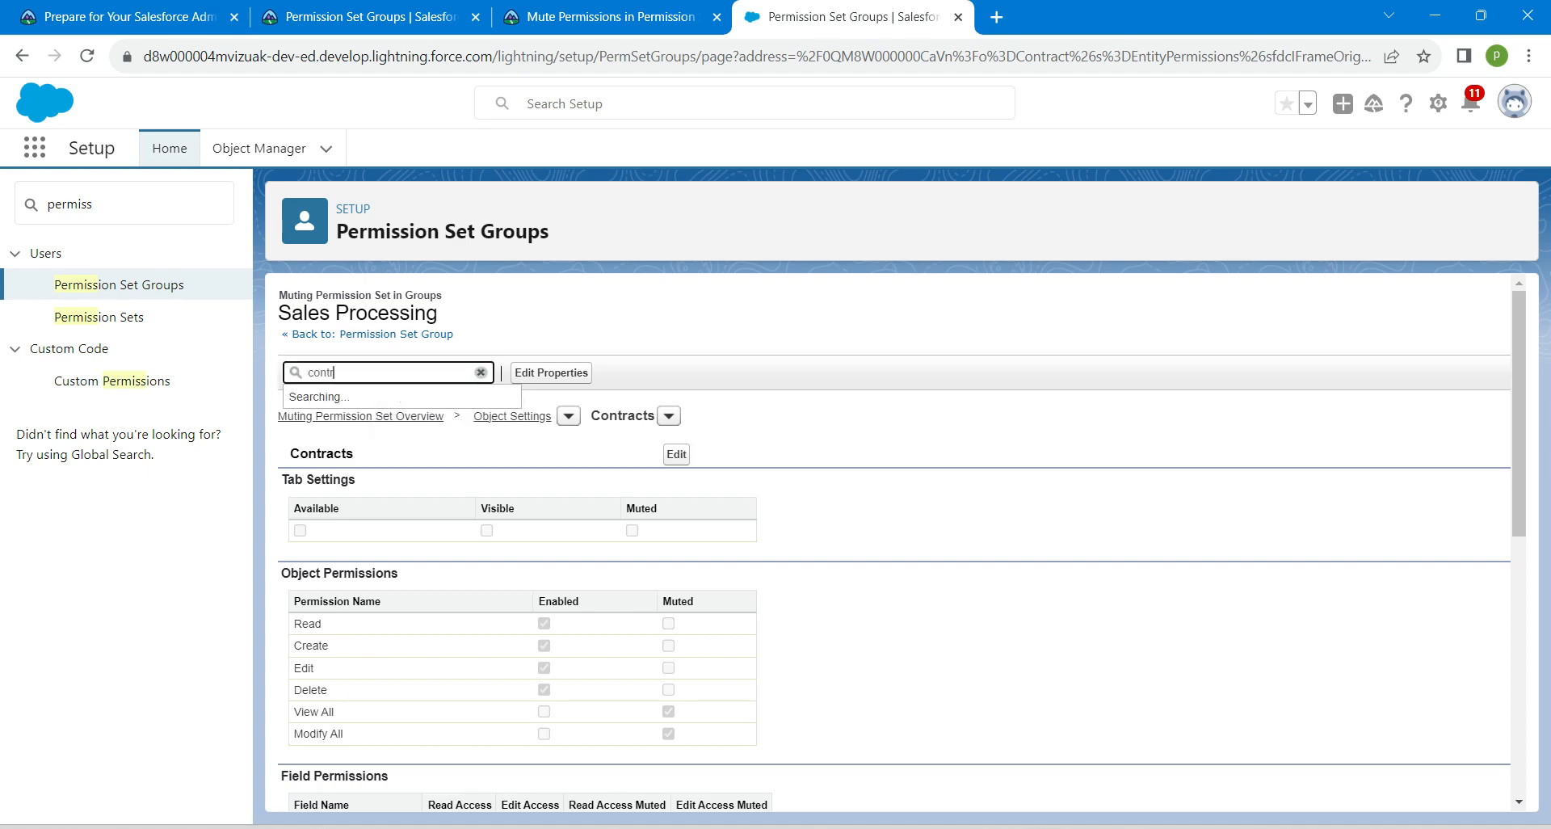
{"action": "type", "text": "acts"}
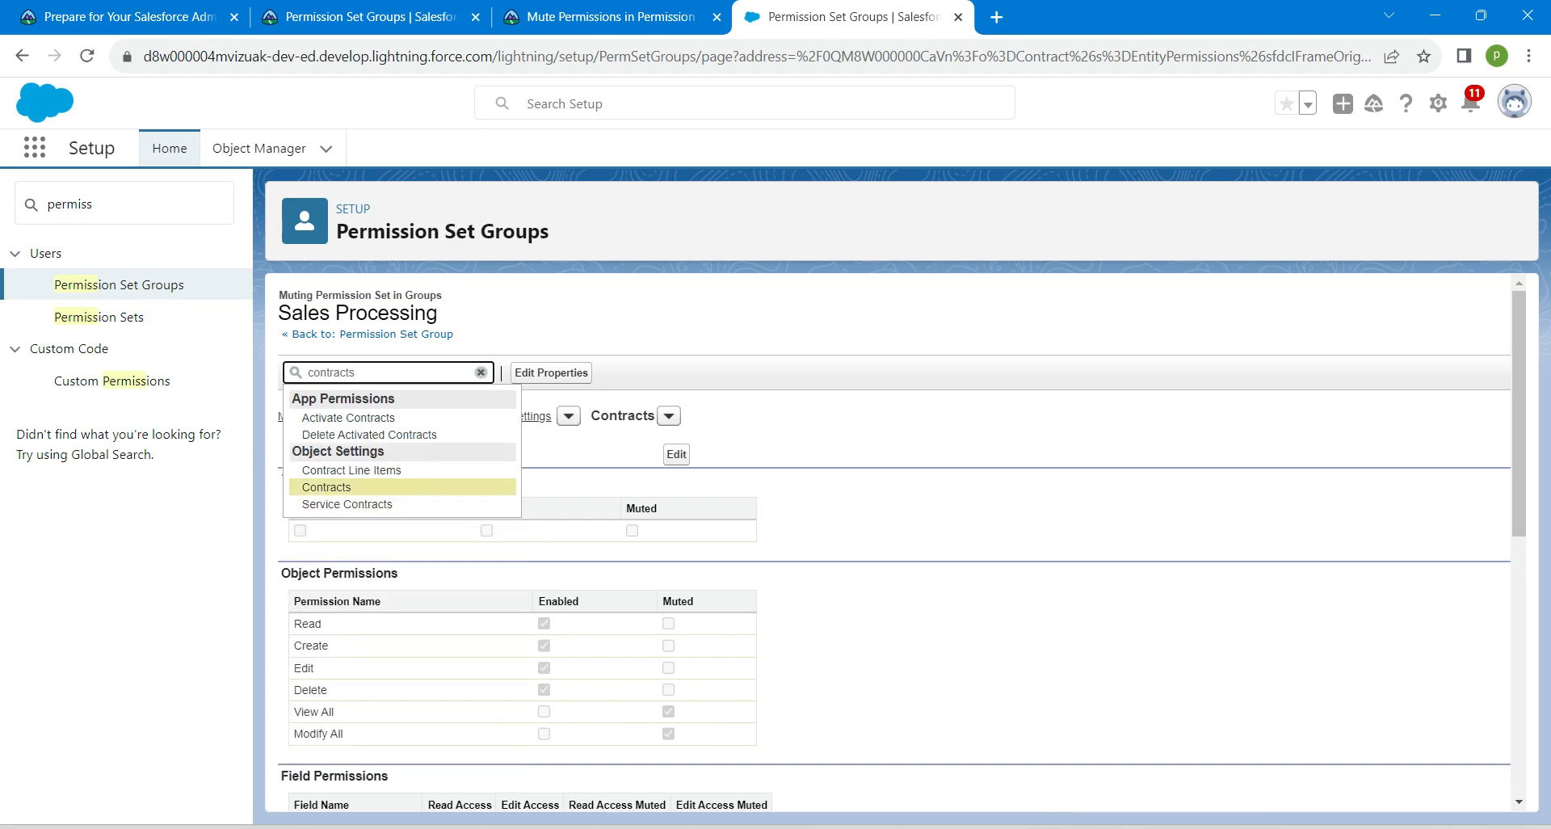
{"action": "left_click", "coordinate": [326, 487]}
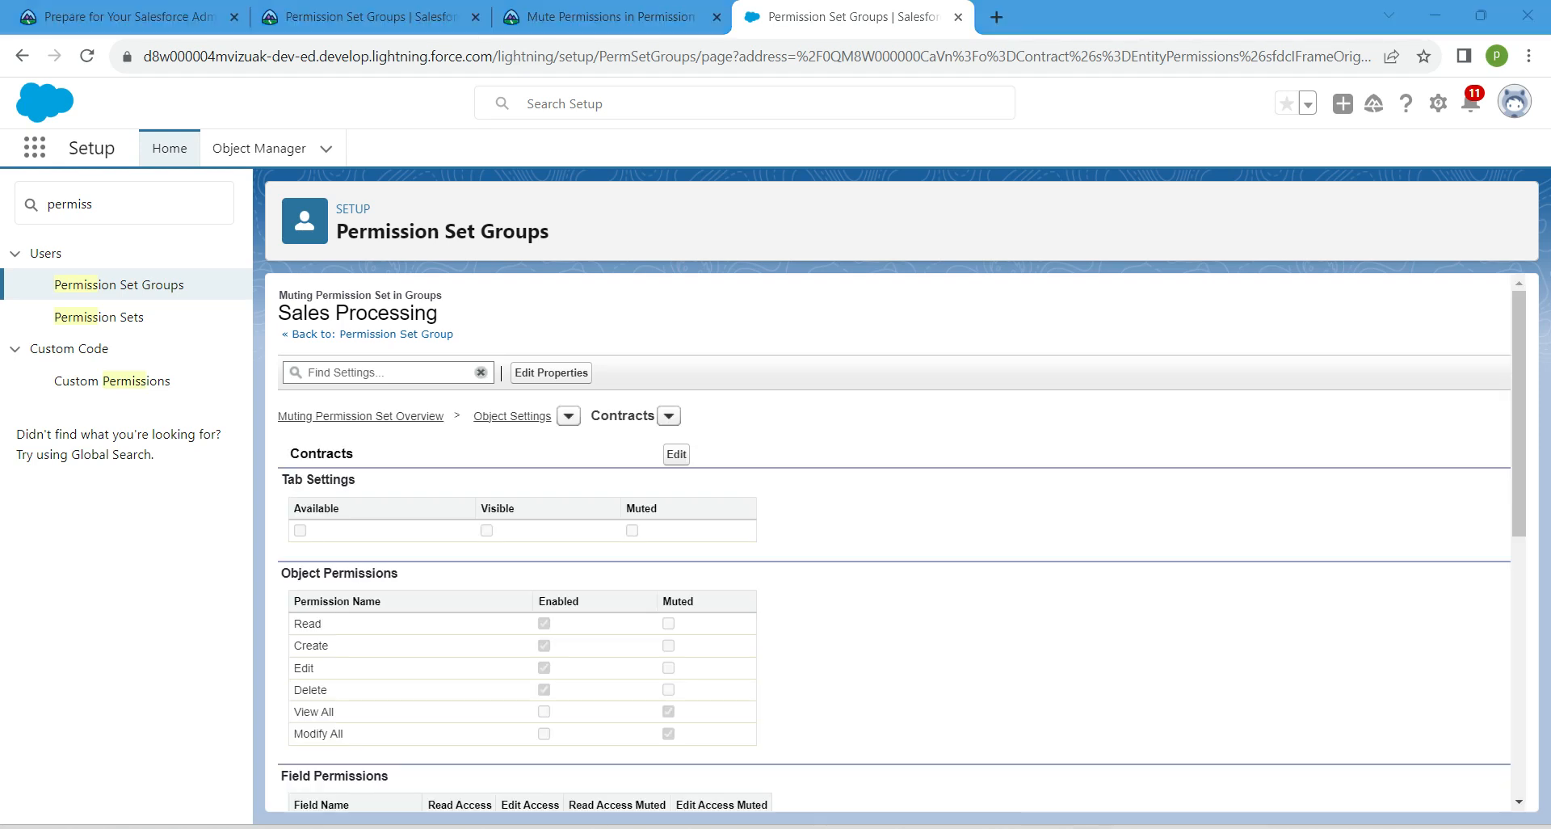
{"action": "type", "text": "c"}
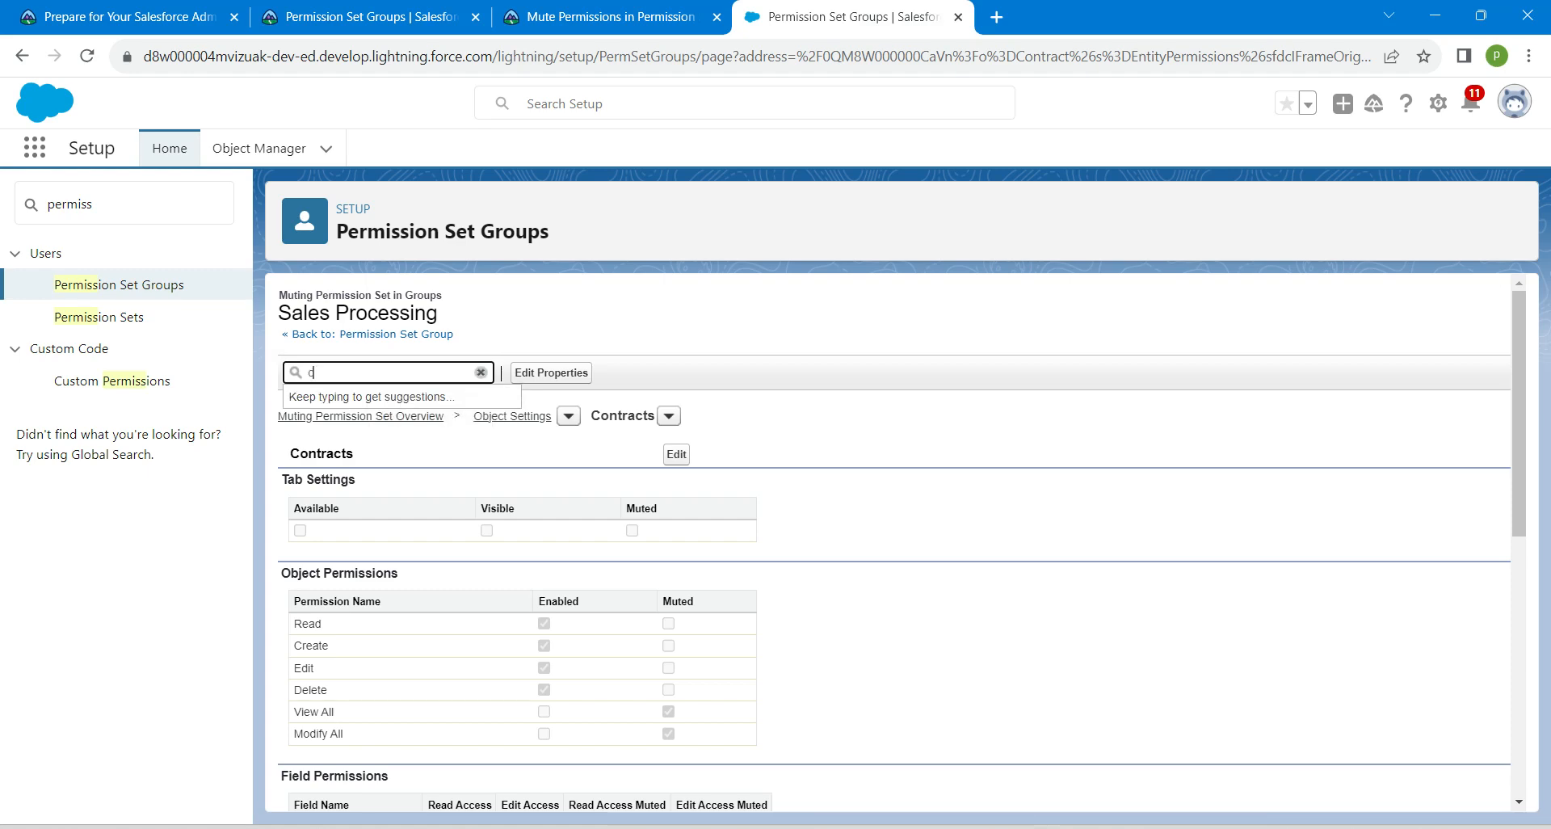
{"action": "type", "text": "ontra"}
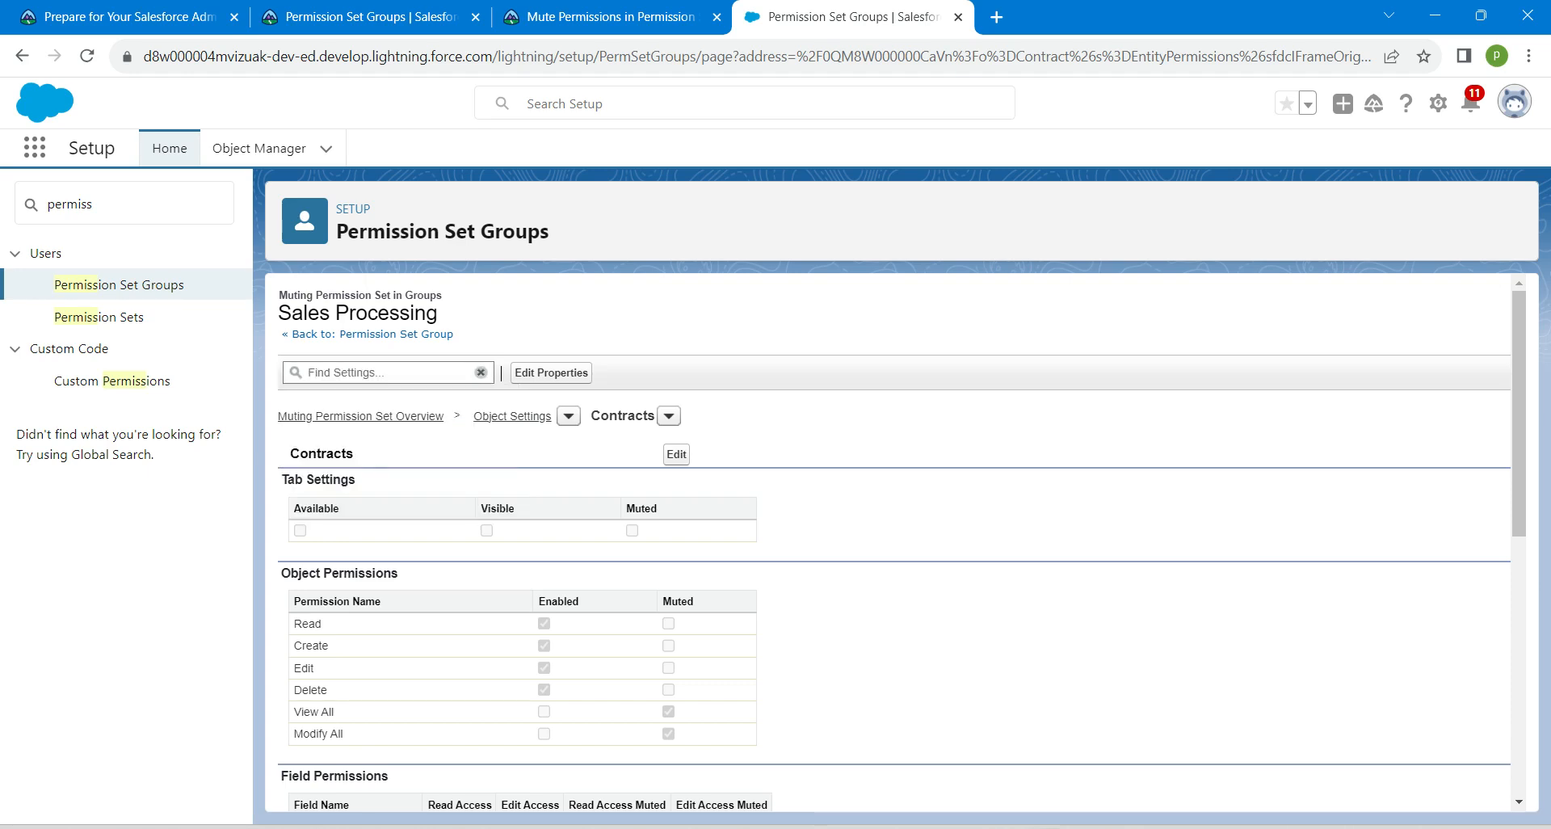
Mute the Delete Activated Contracts app permission under Sales and save, confirming the dialog.
{"action": "scroll", "scroll_direction": "down", "scroll_amount": 3}
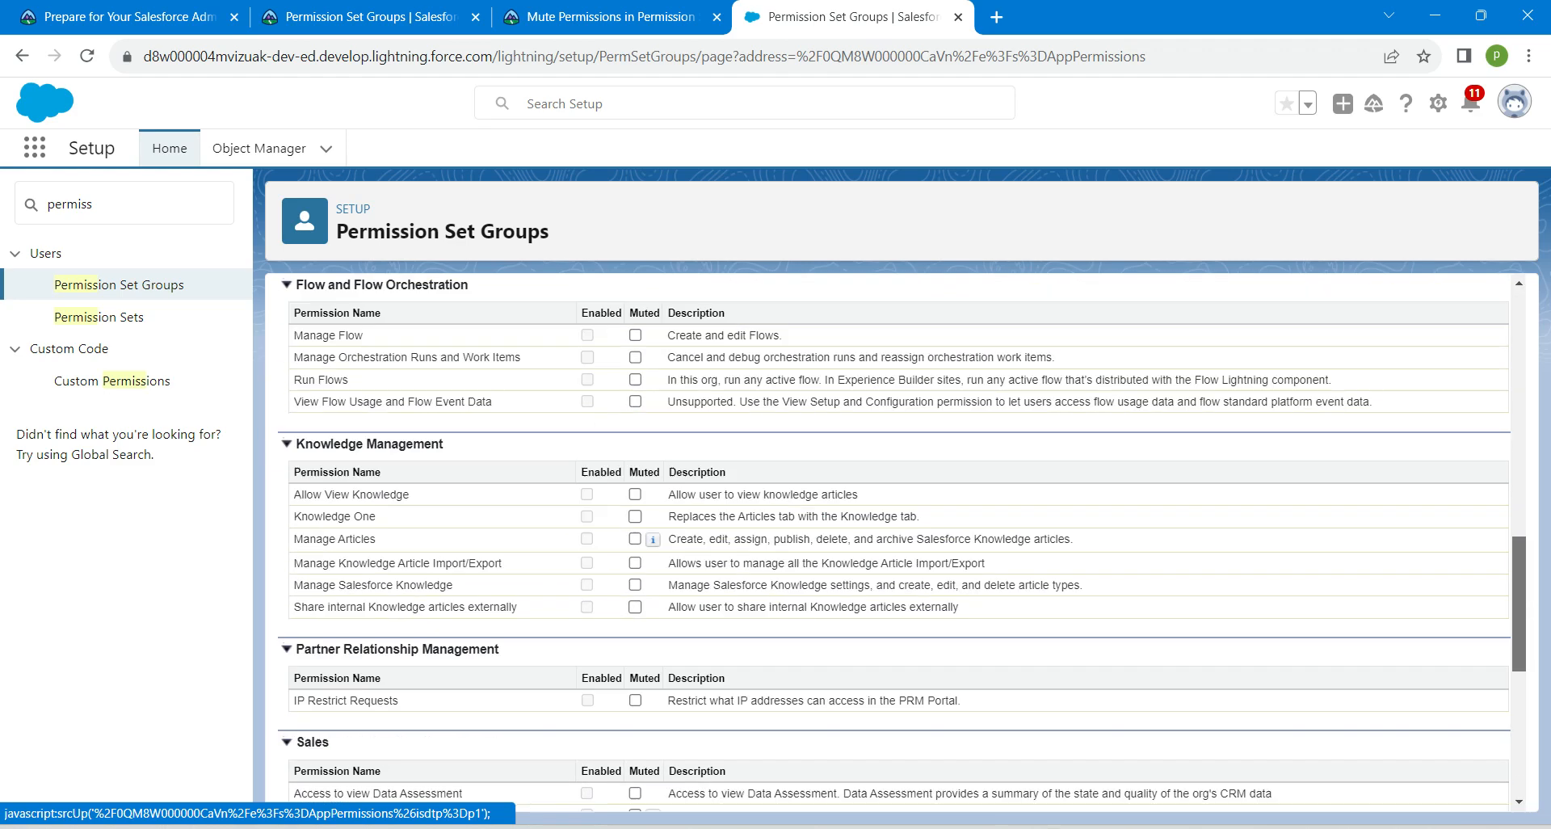
{"action": "scroll", "scroll_direction": "down", "scroll_amount": 3}
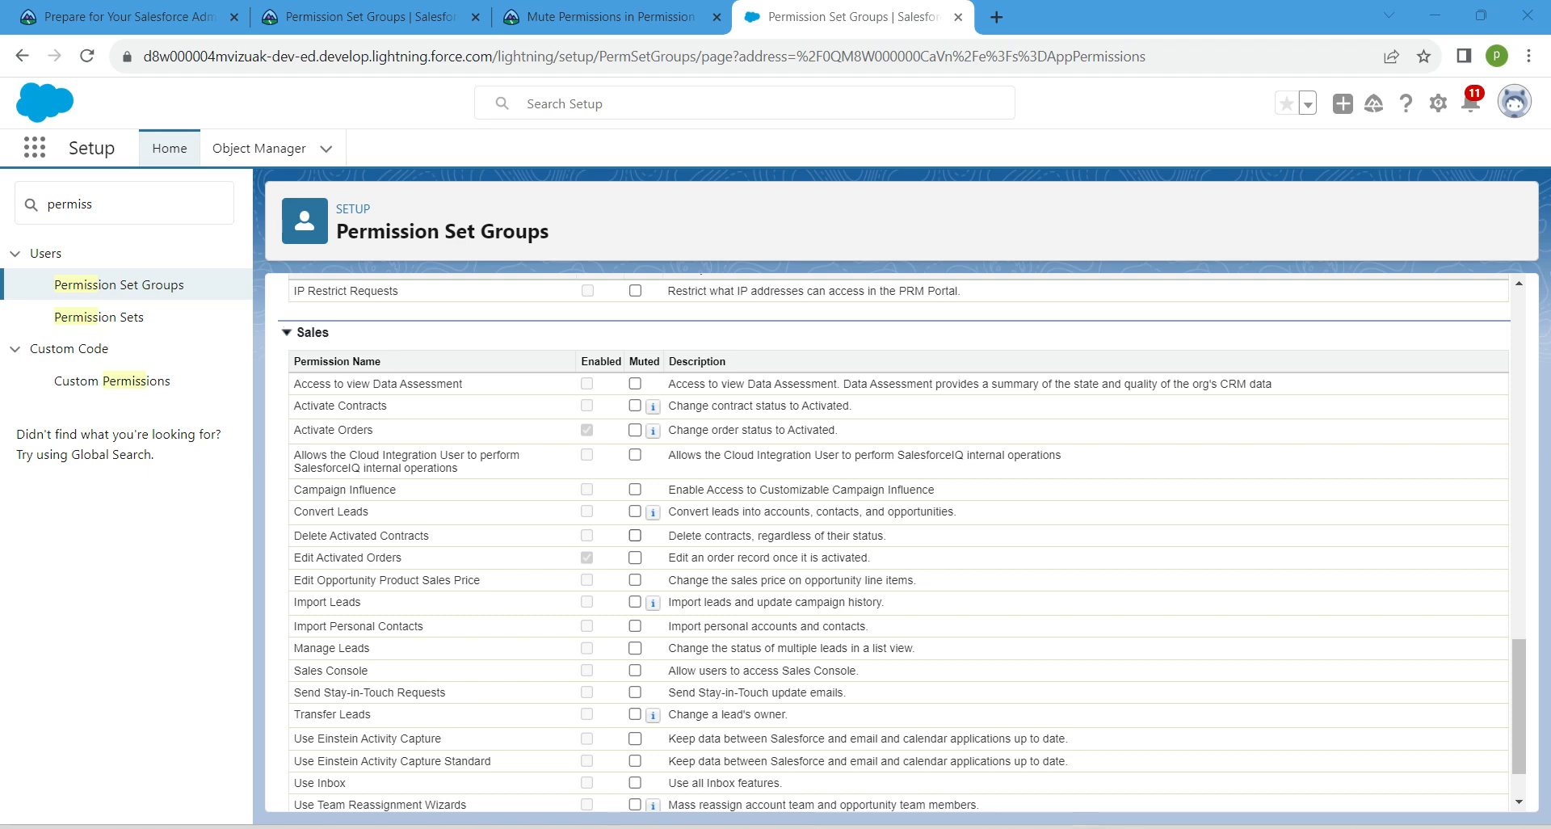
{"action": "left_click", "coordinate": [634, 535]}
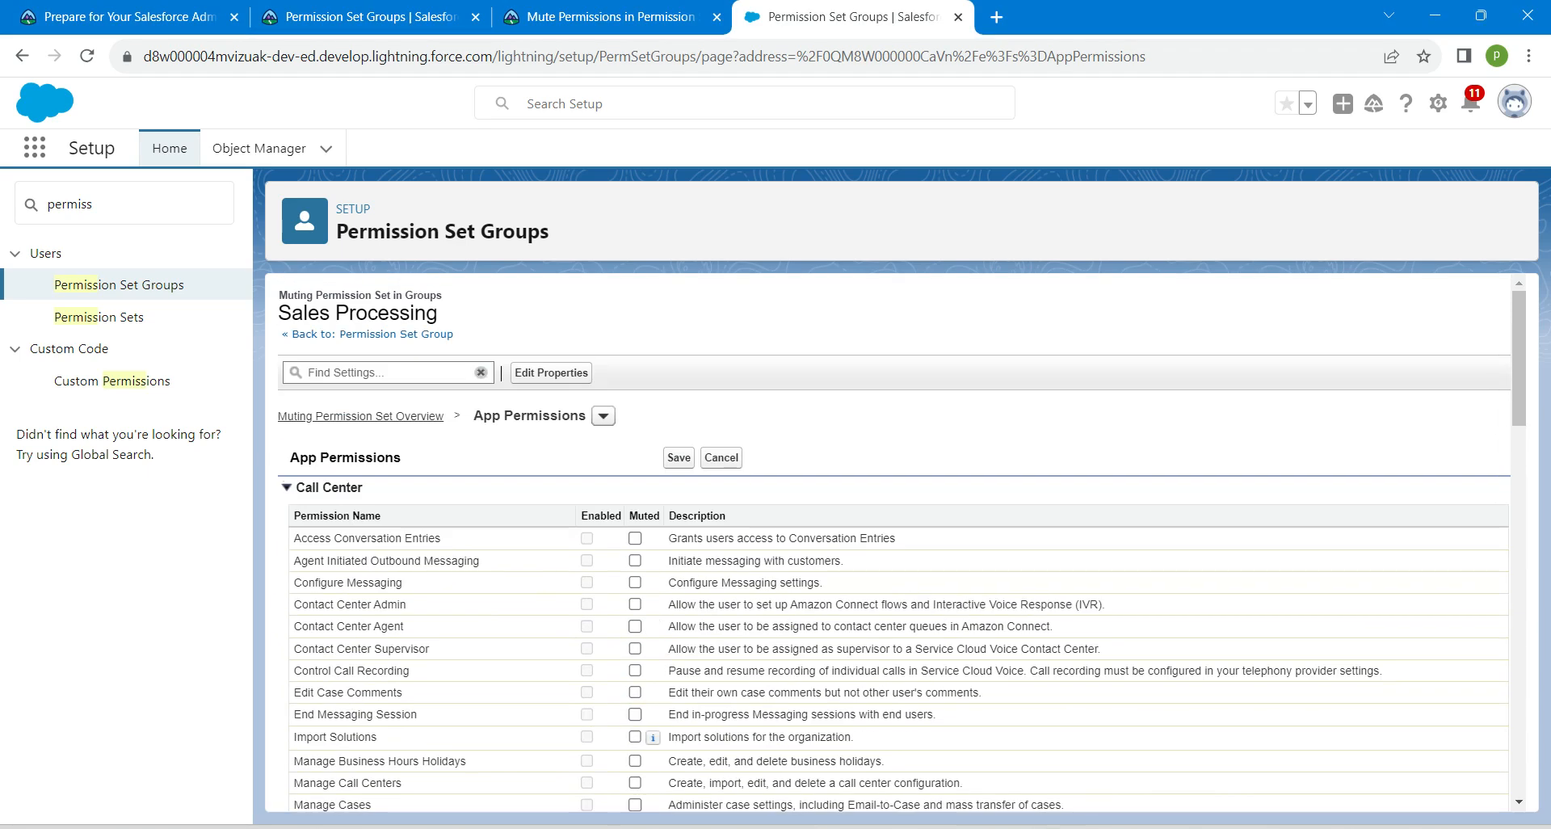
{"action": "left_click", "coordinate": [677, 457]}
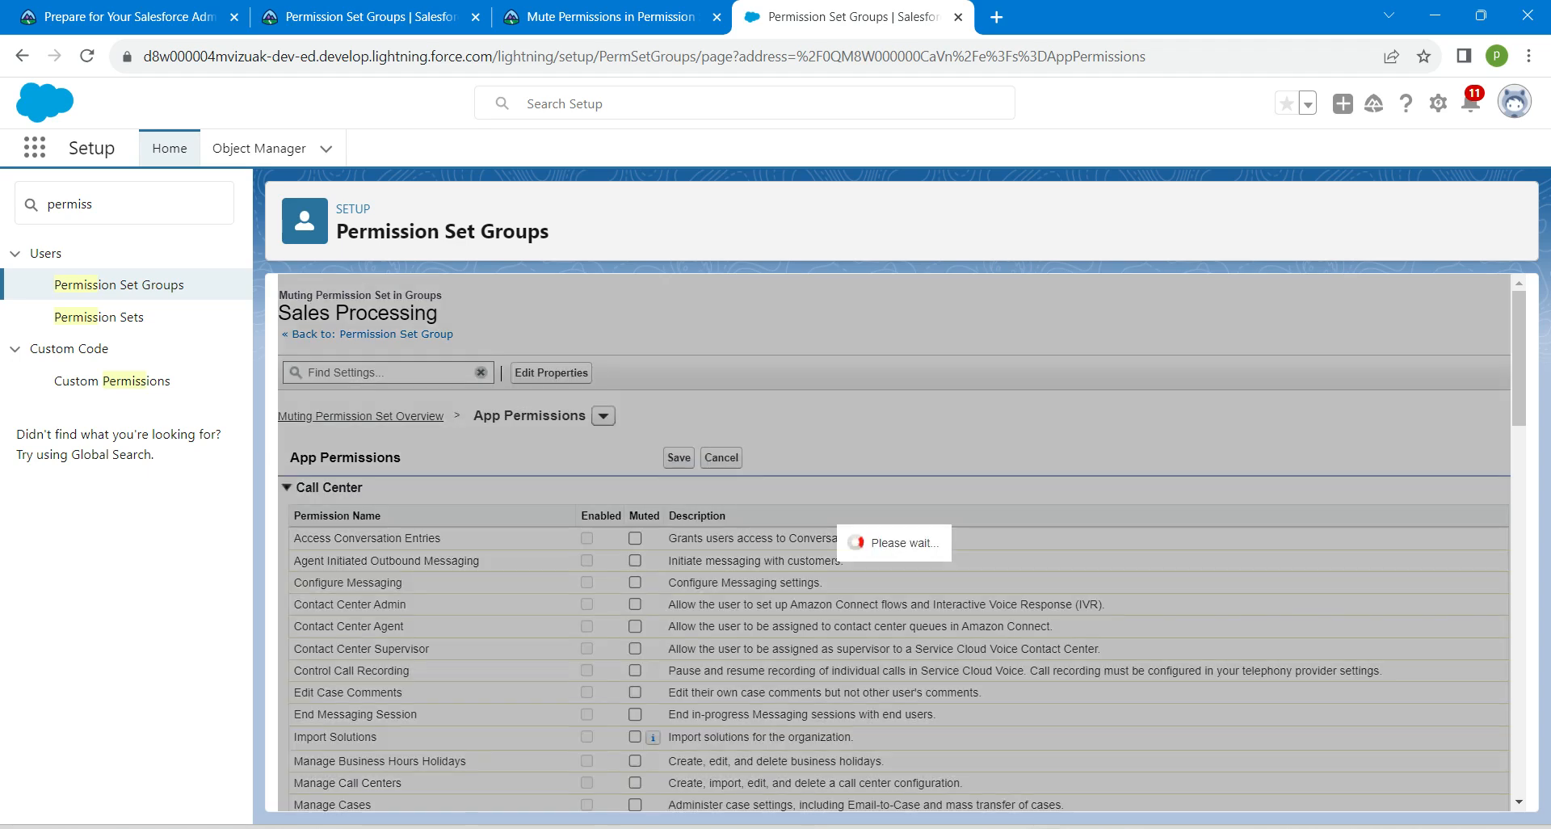
{"action": "left_click", "coordinate": [677, 457]}
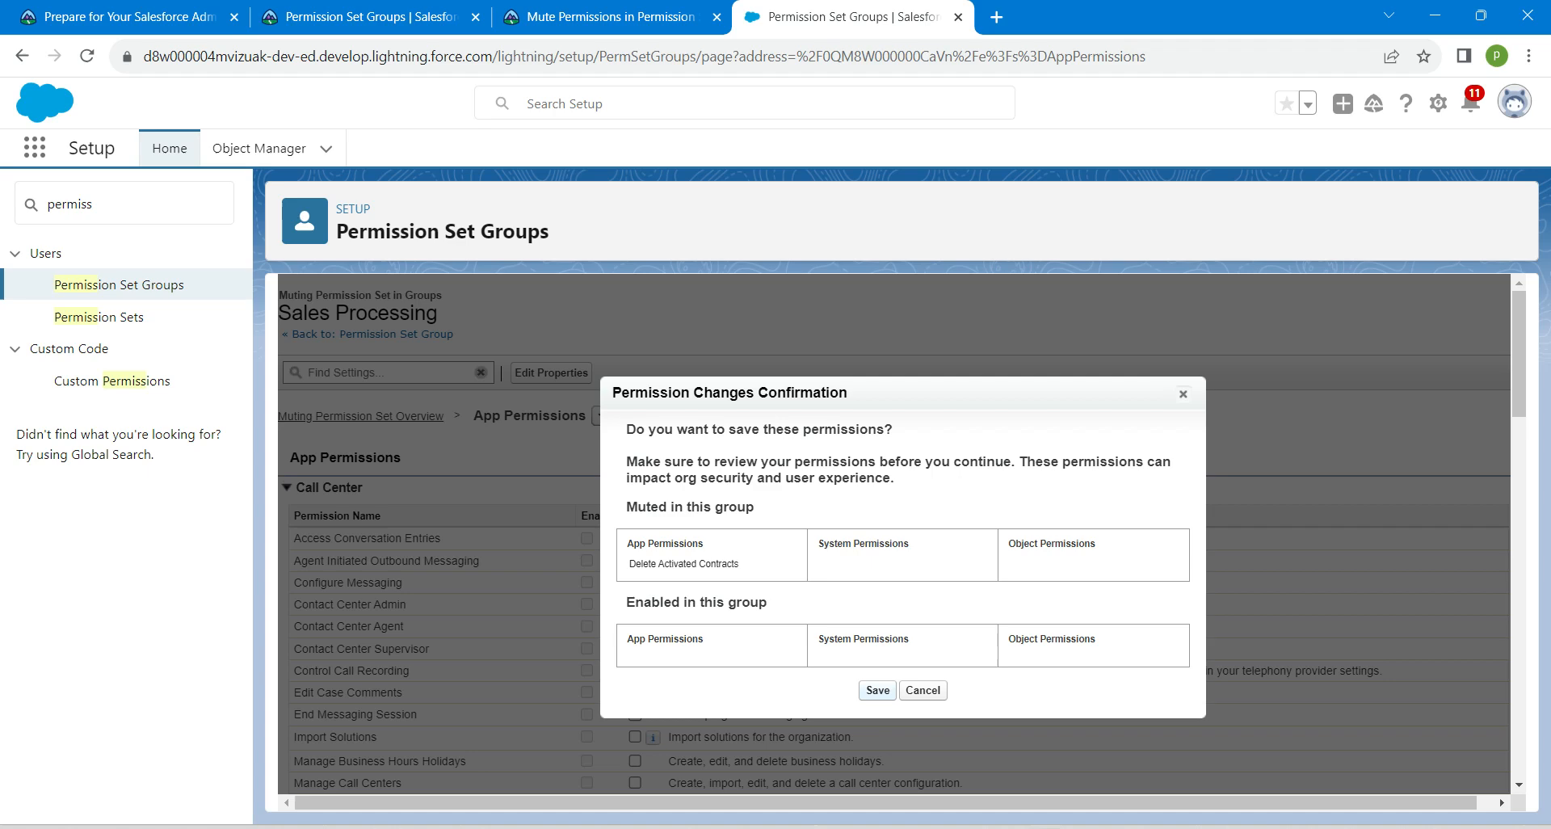
{"action": "left_click", "coordinate": [874, 690]}
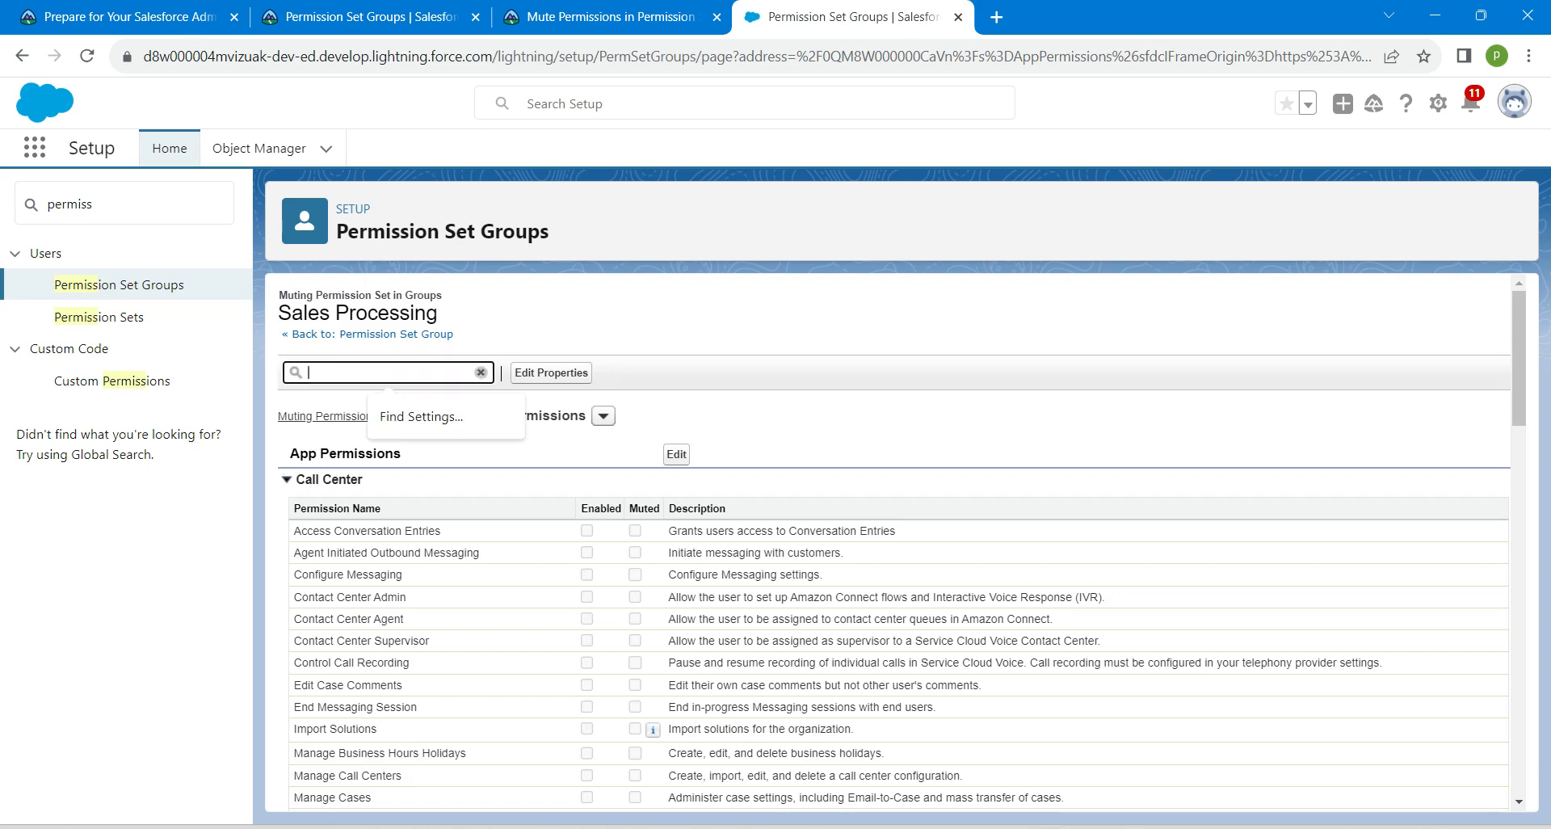
Mute Edit and Delete on Contracts in the muting set and save, then return to Trailhead.
{"action": "type", "text": "contracts"}
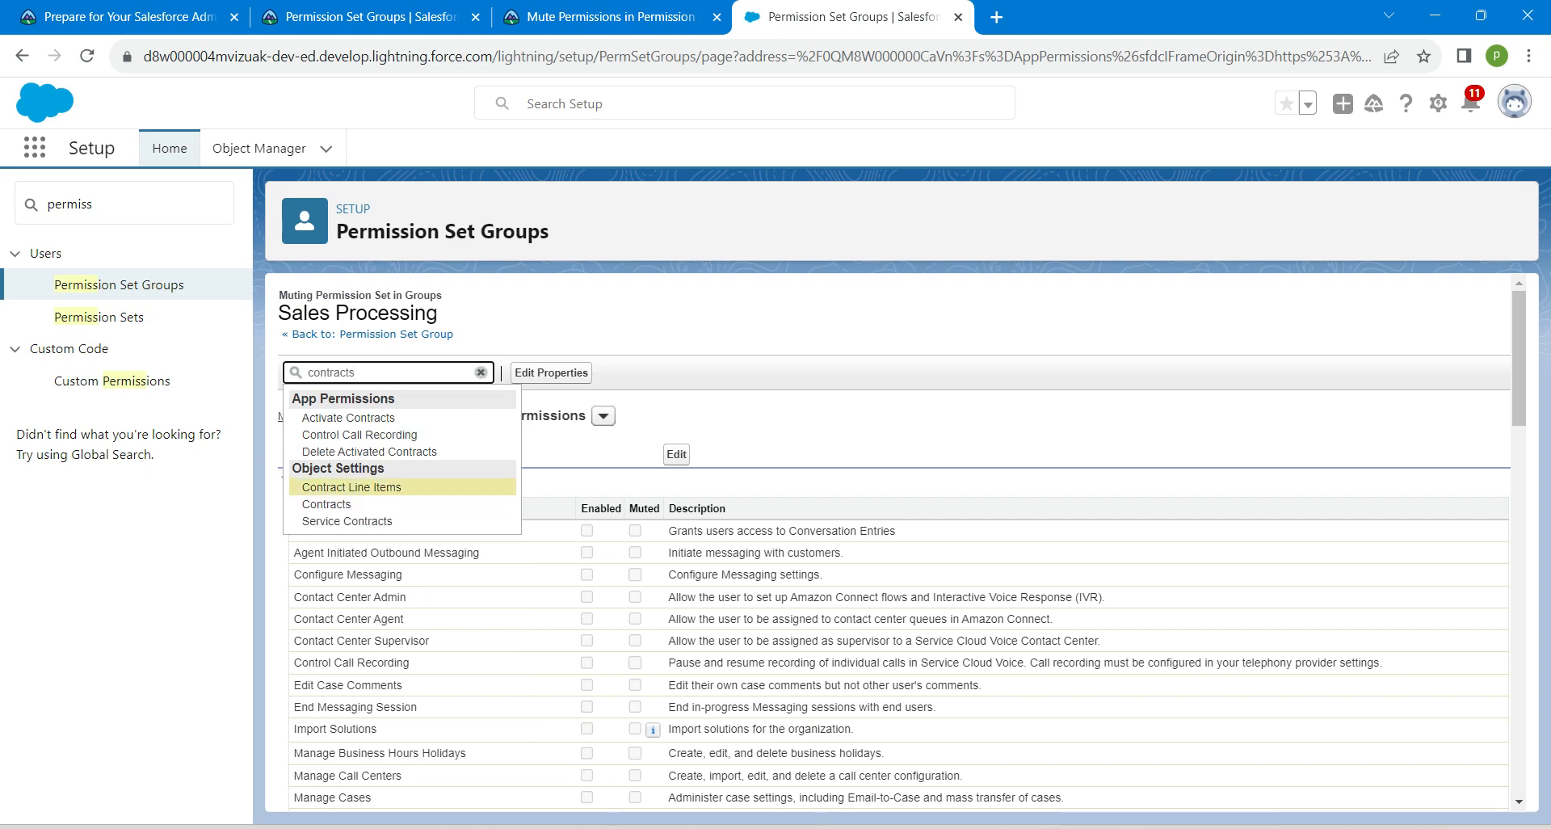
{"action": "left_click", "coordinate": [482, 371]}
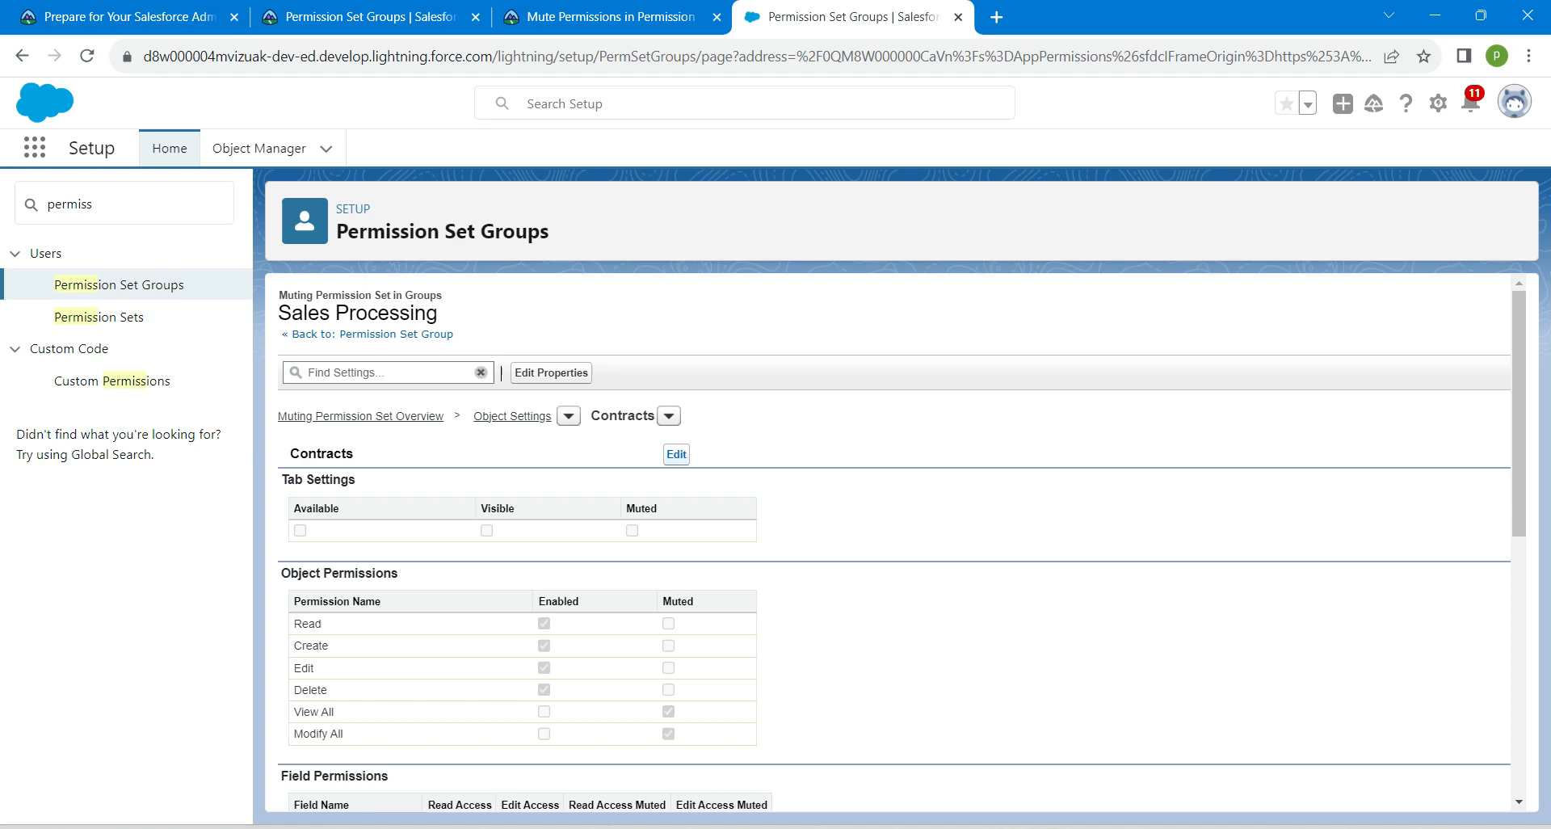
{"action": "left_click", "coordinate": [675, 454]}
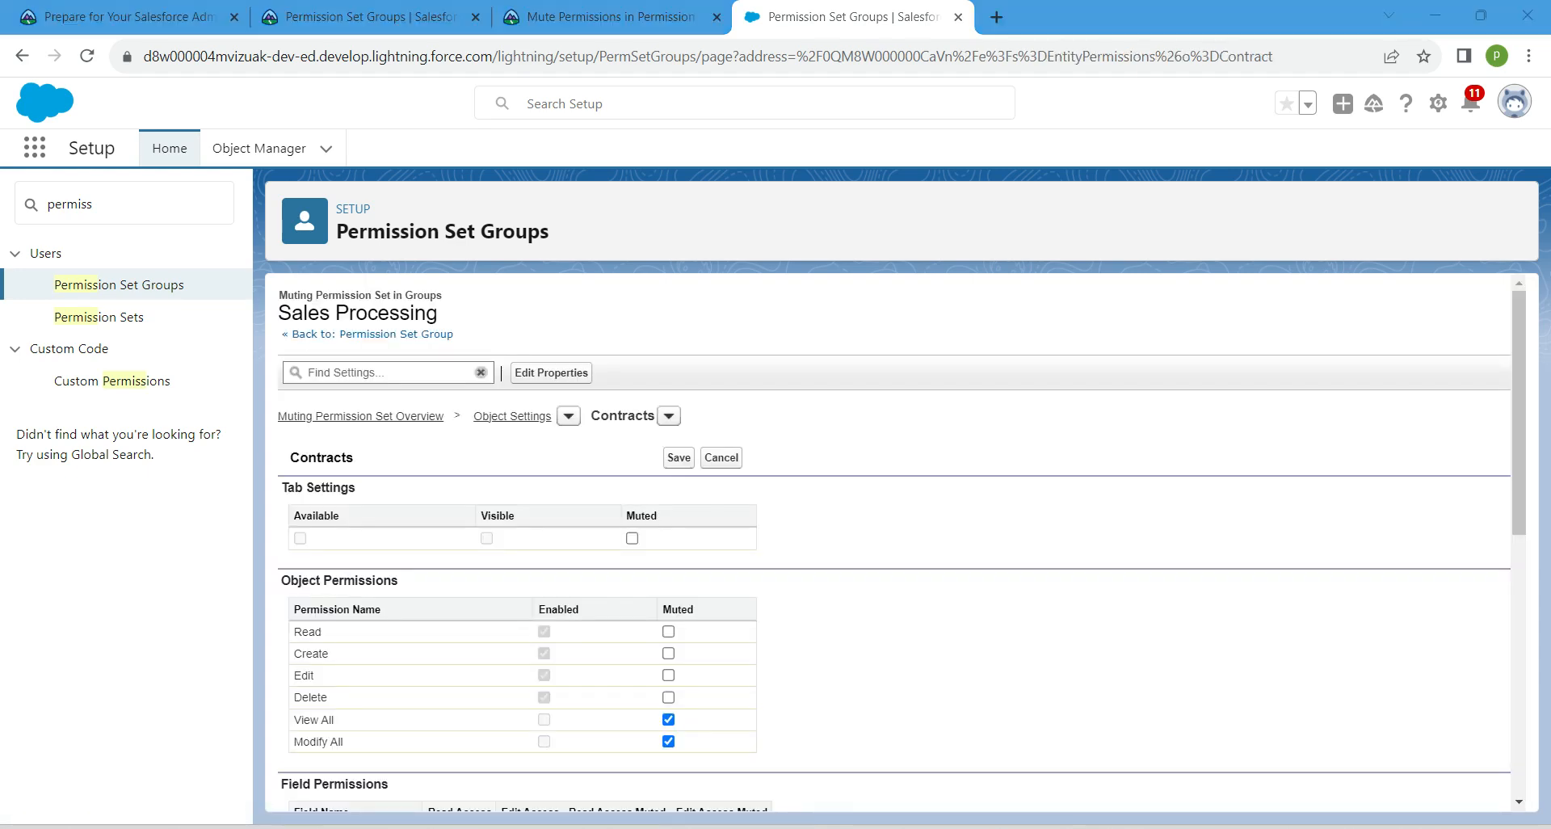
{"action": "double_click", "coordinate": [677, 608]}
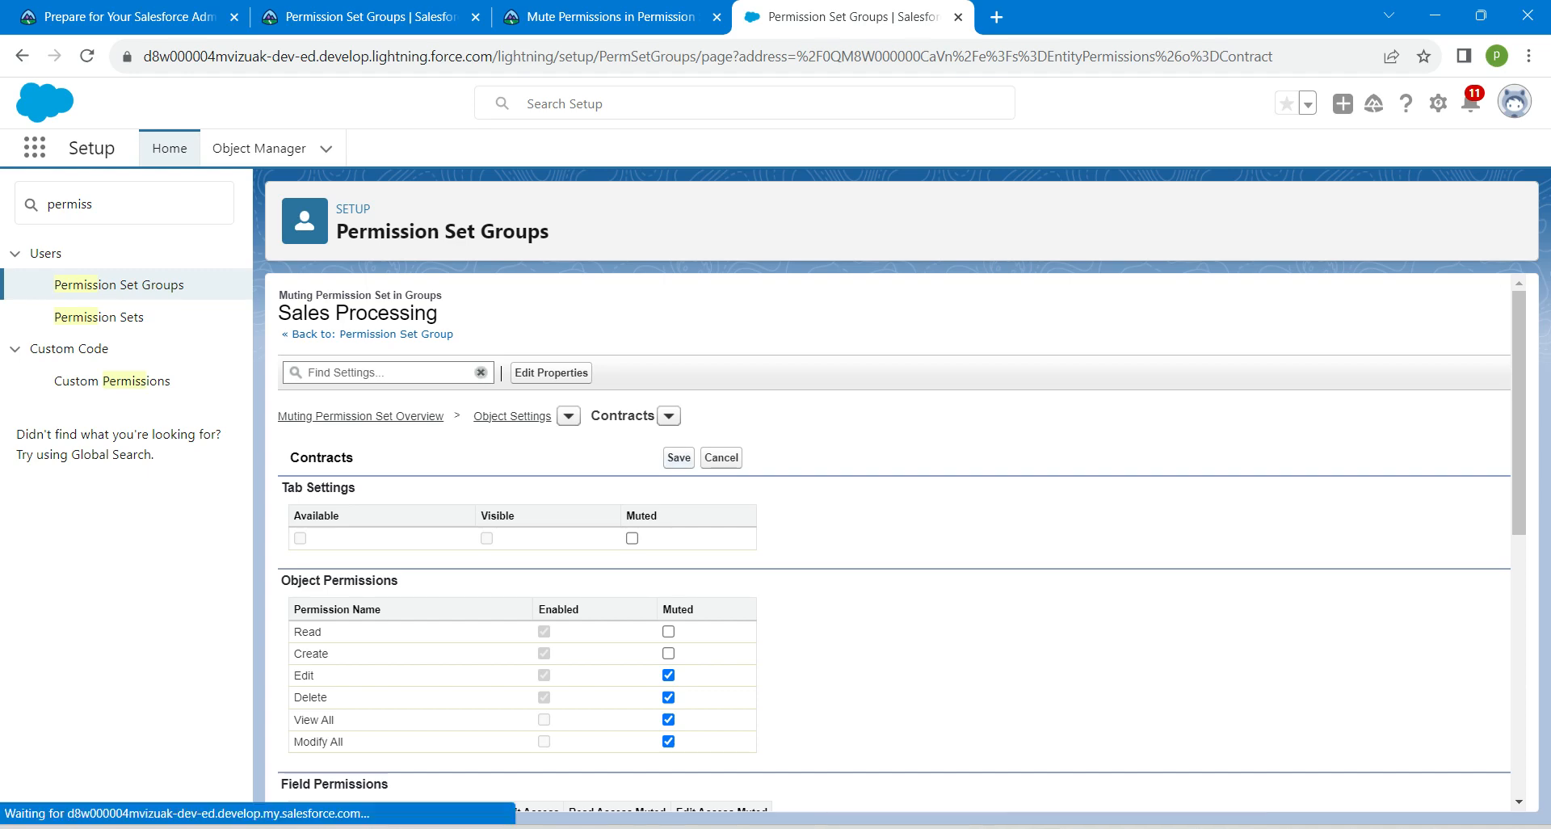
{"action": "left_click", "coordinate": [678, 457]}
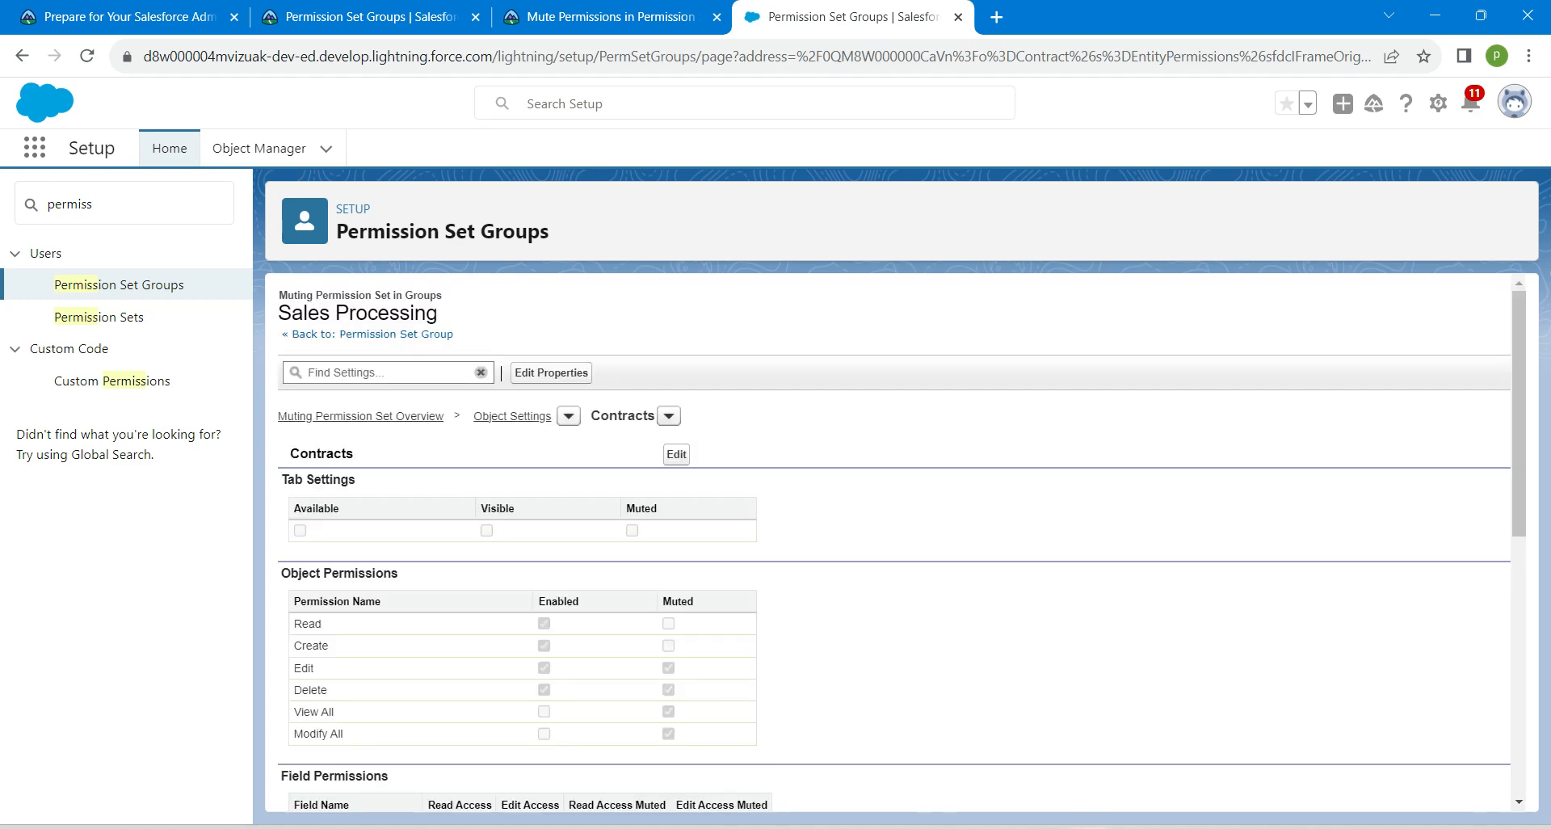
{"action": "left_click", "coordinate": [602, 16]}
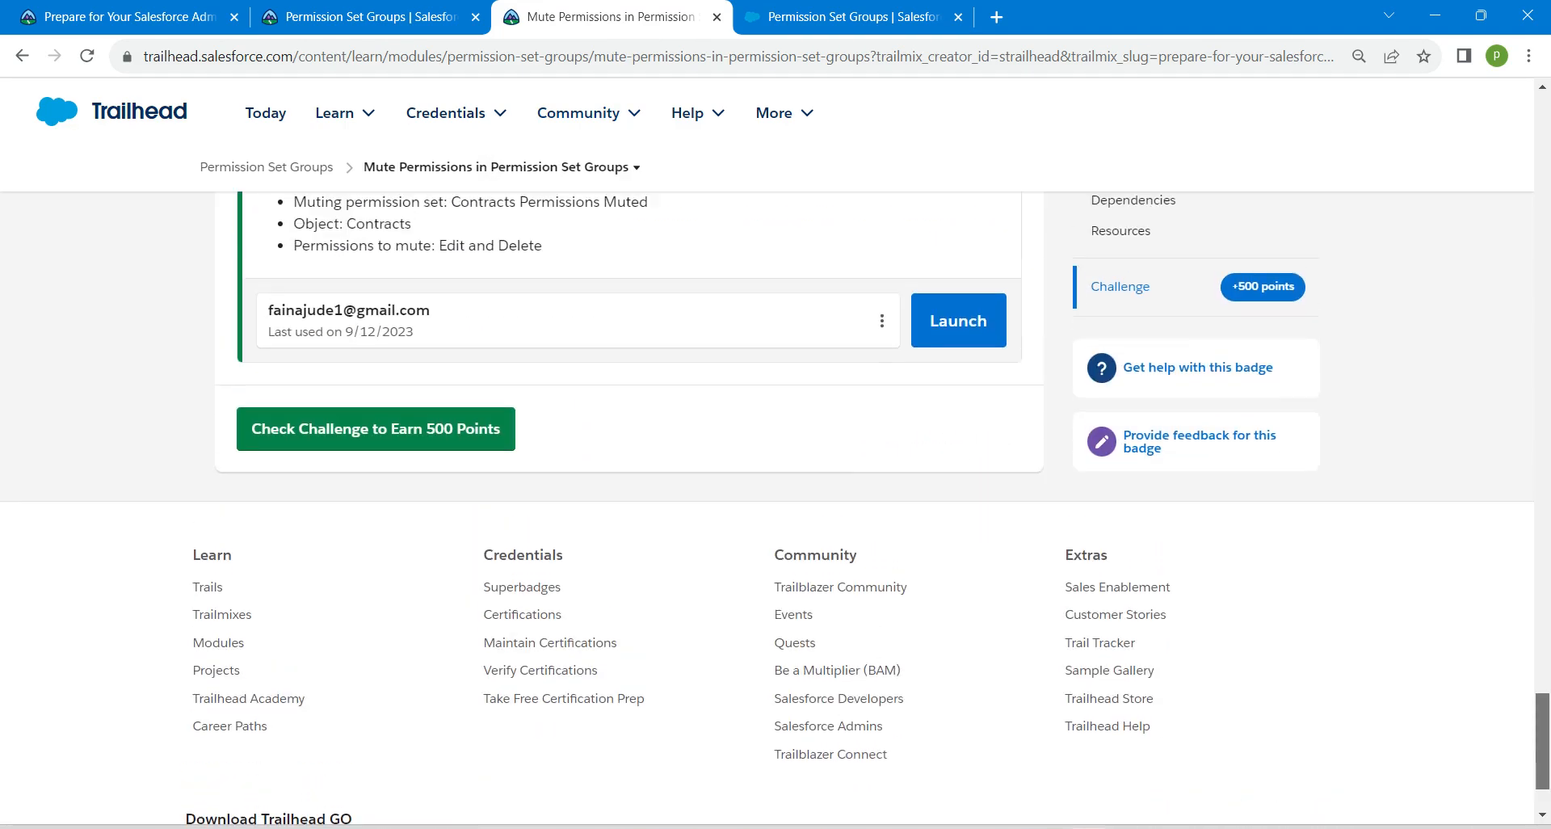
Check the challenge and earn the Permission Set Groups badge.
{"action": "left_click", "coordinate": [373, 429]}
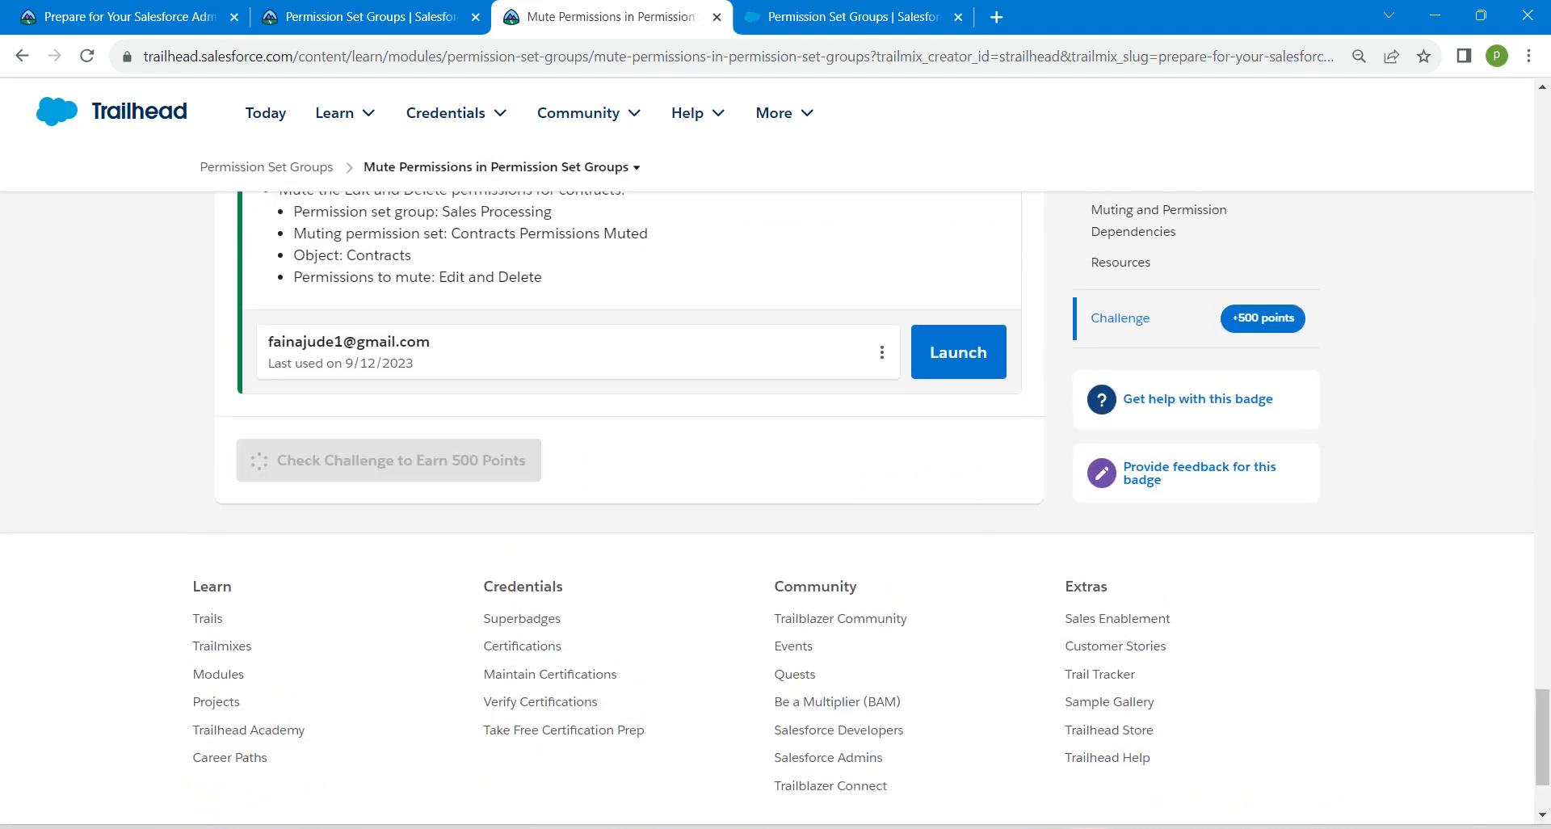
{"action": "left_click", "coordinate": [389, 459]}
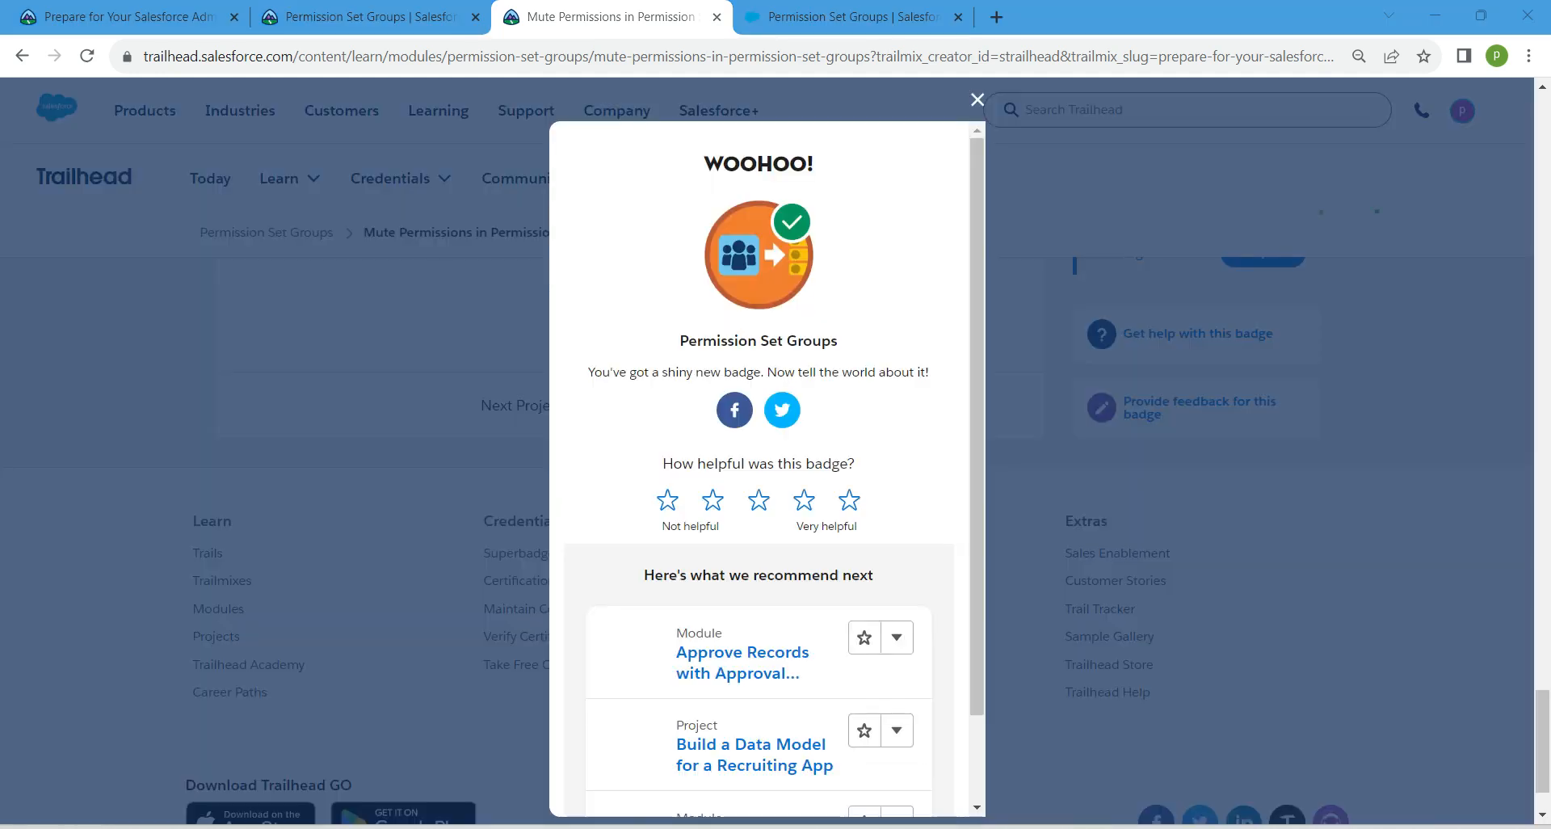